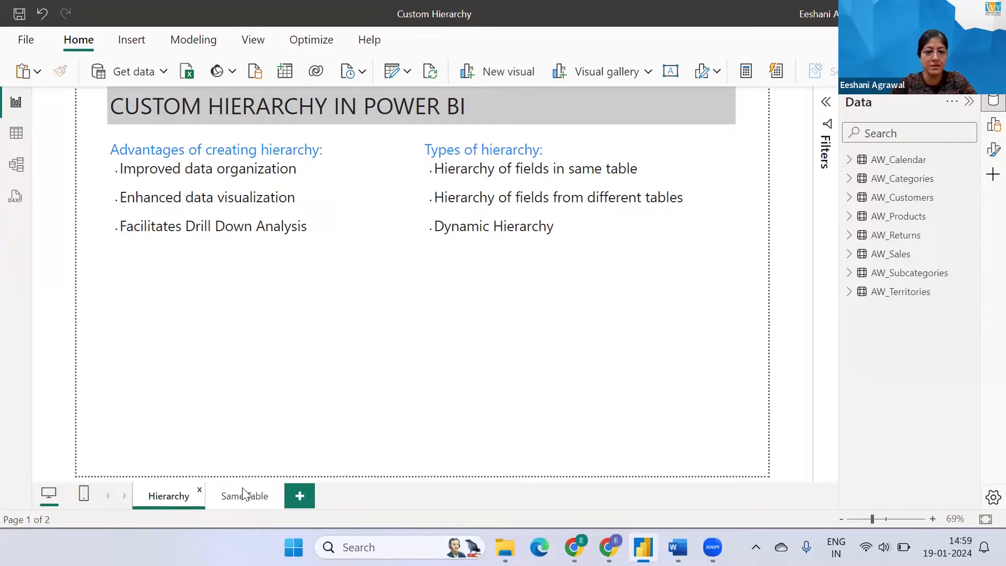
Step: Flip between the Same Table and Hierarchy report pages, then switch to Table view
click(244, 495)
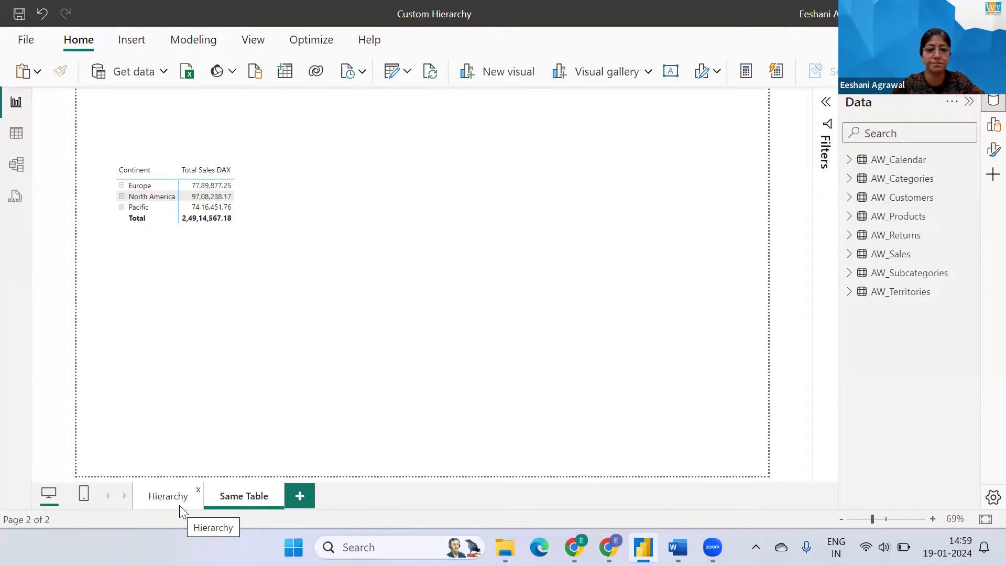
click(168, 496)
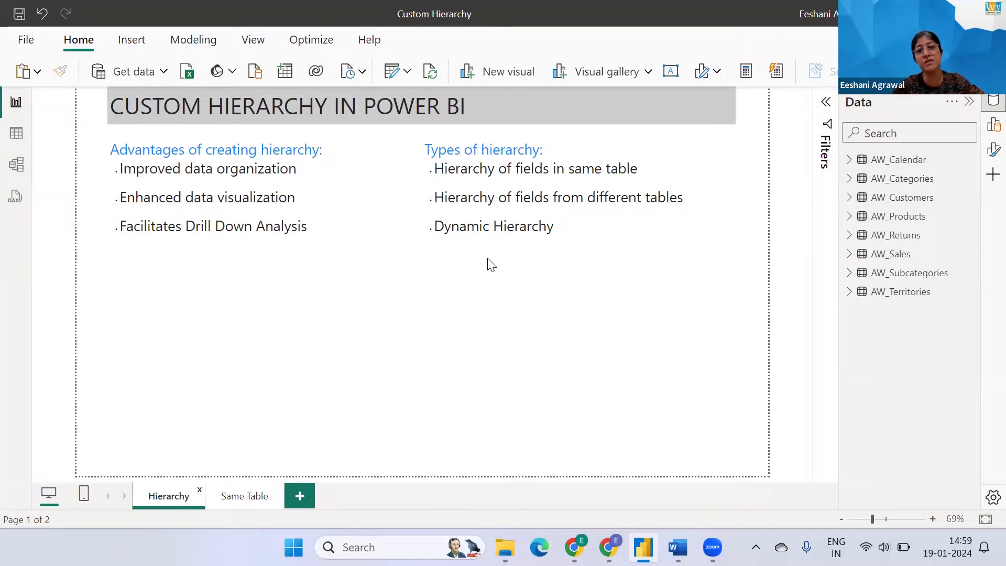
click(555, 197)
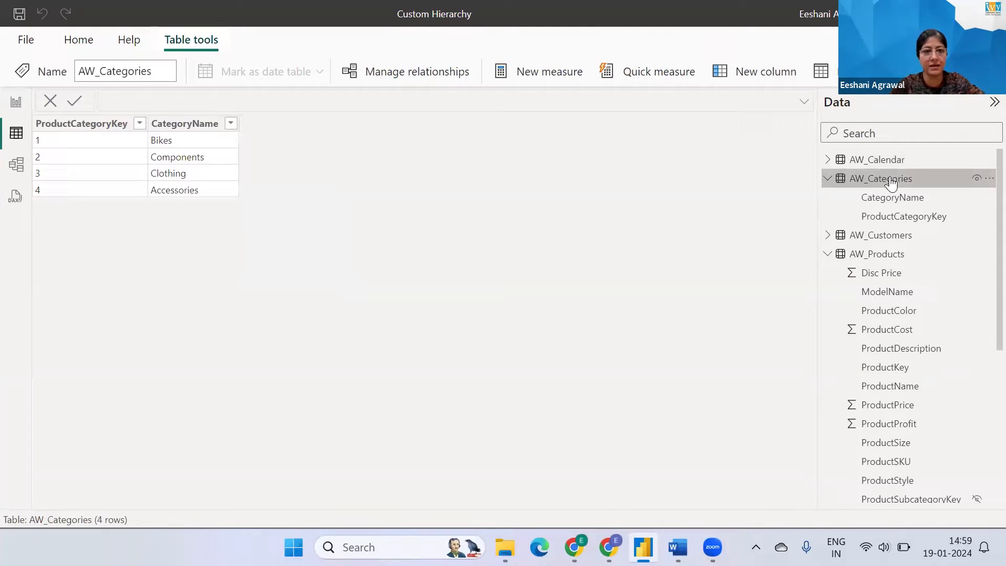
mouse_move(238, 115)
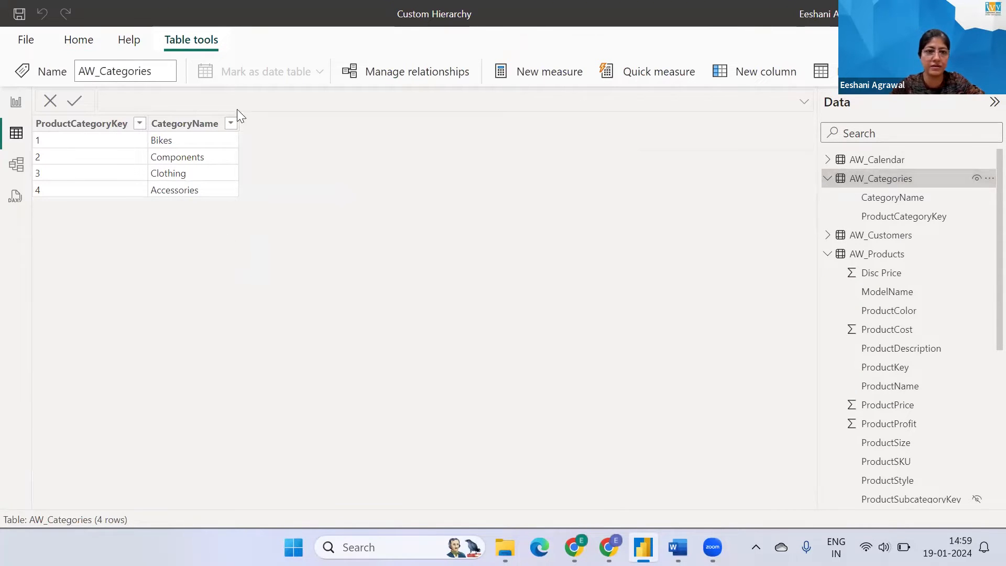
mouse_move(179, 143)
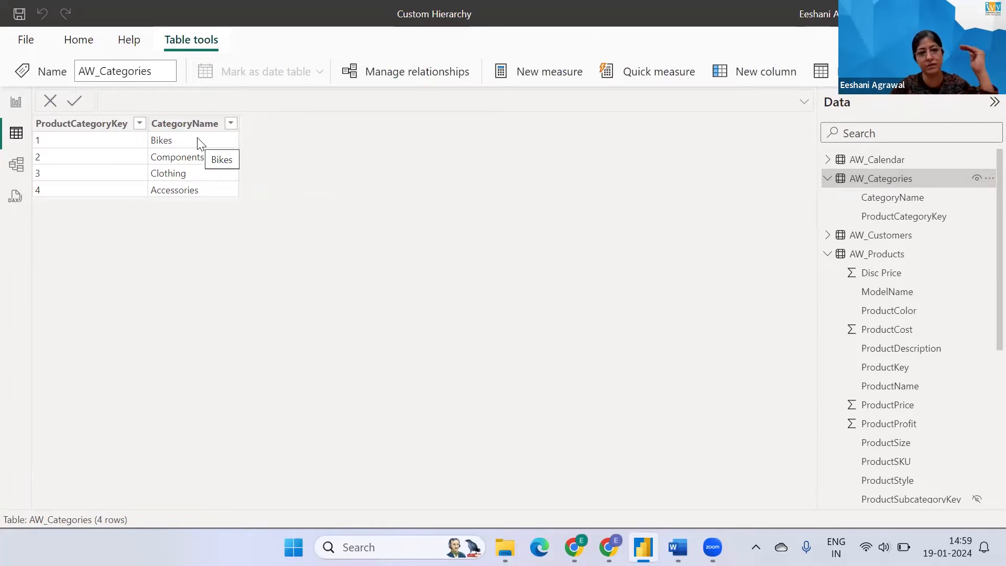
mouse_move(222, 204)
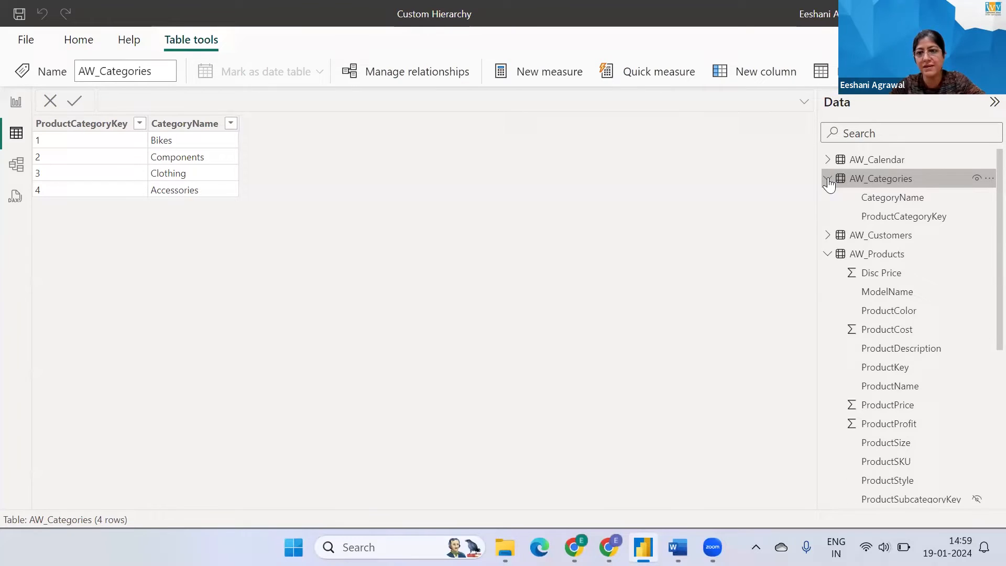
Step: Collapse AW_Categories, show the AW_Subcategories rows, and expand AW_Products' field list
click(828, 178)
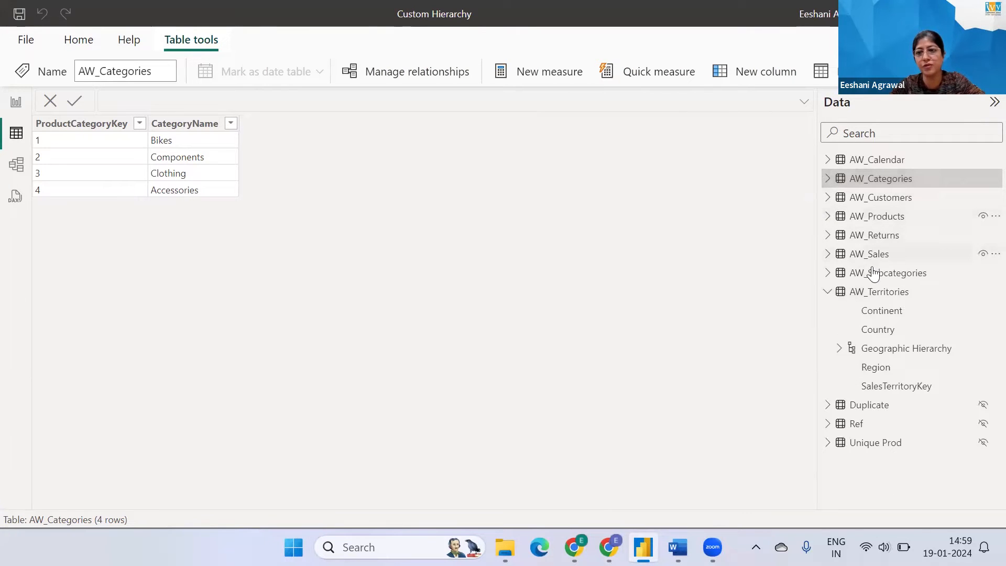
click(889, 272)
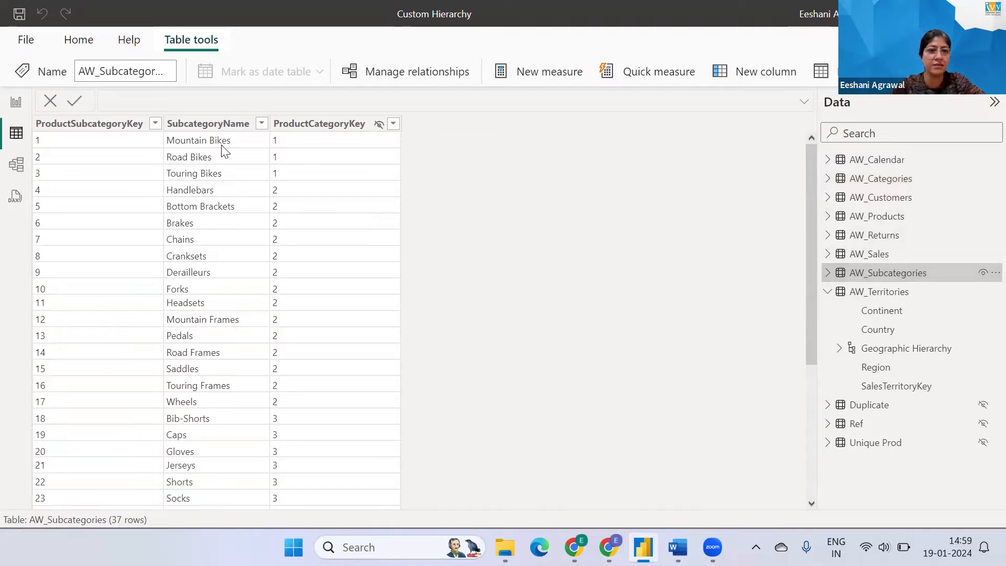
mouse_move(198, 140)
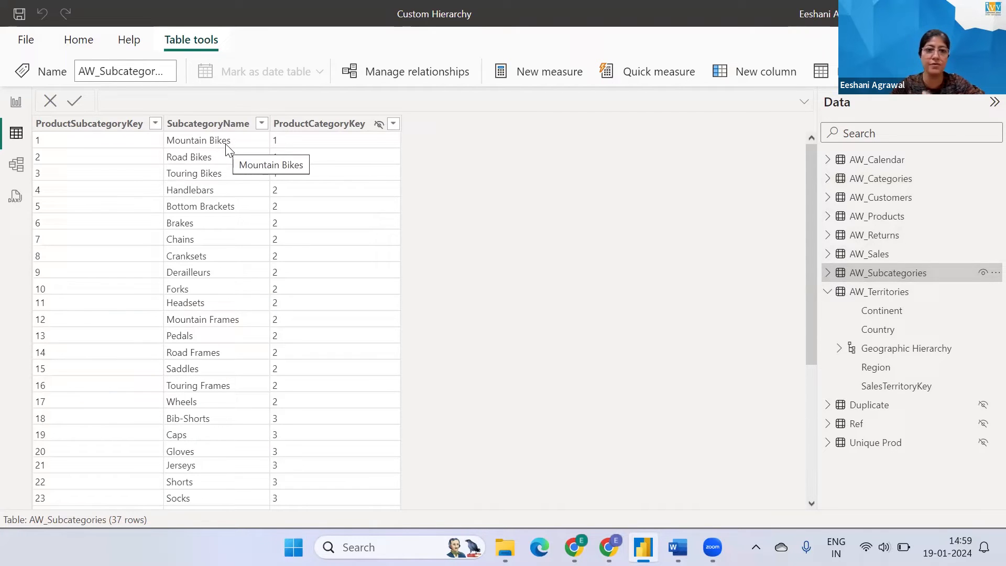
mouse_move(223, 178)
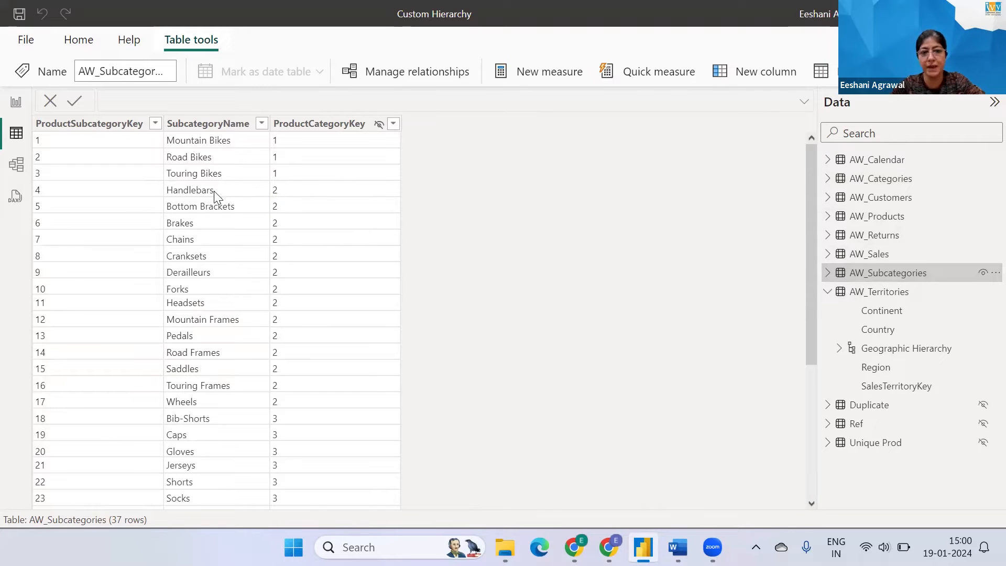
mouse_move(196, 266)
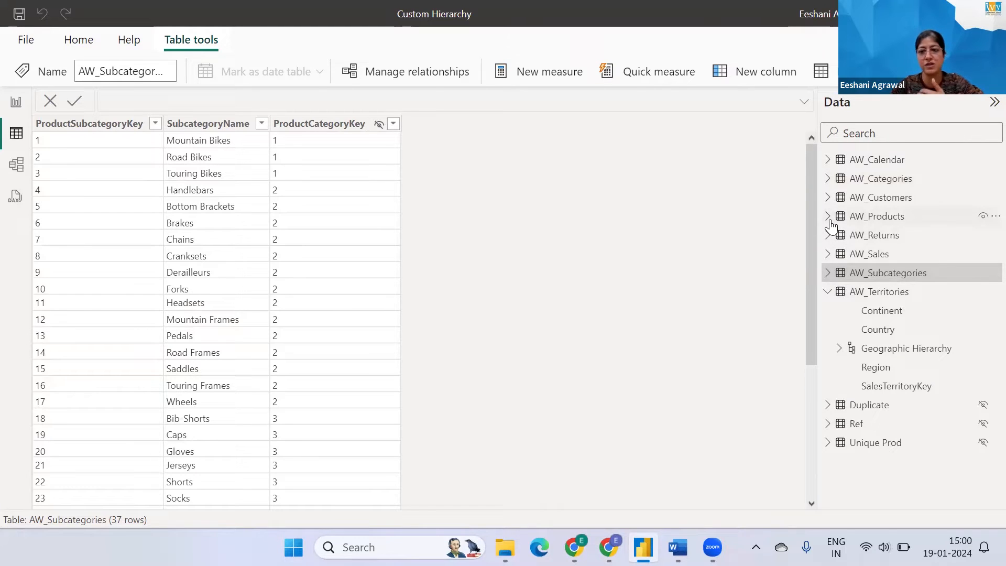
click(827, 216)
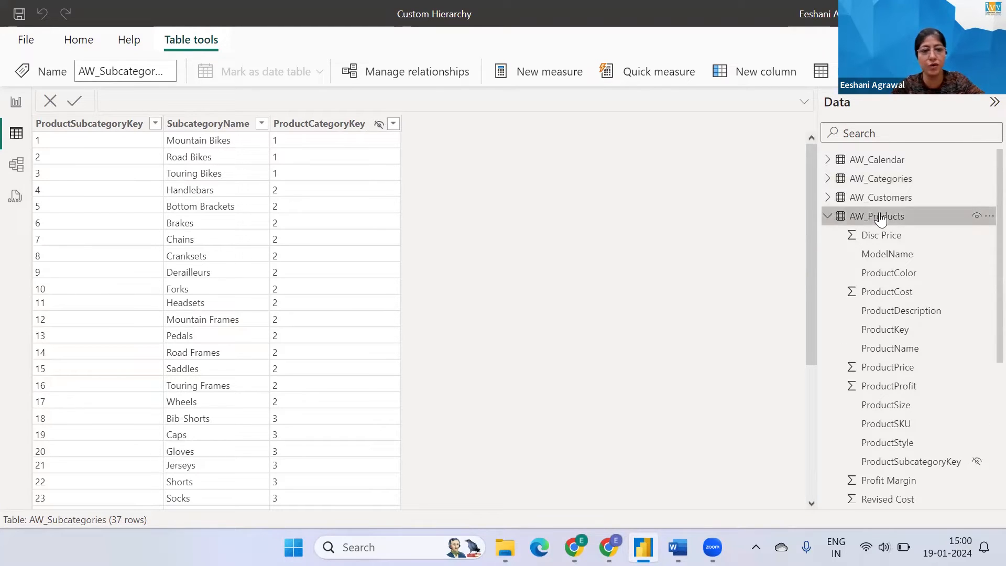
Step: Display the 293 rows of the AW_Products table in Table view
click(876, 216)
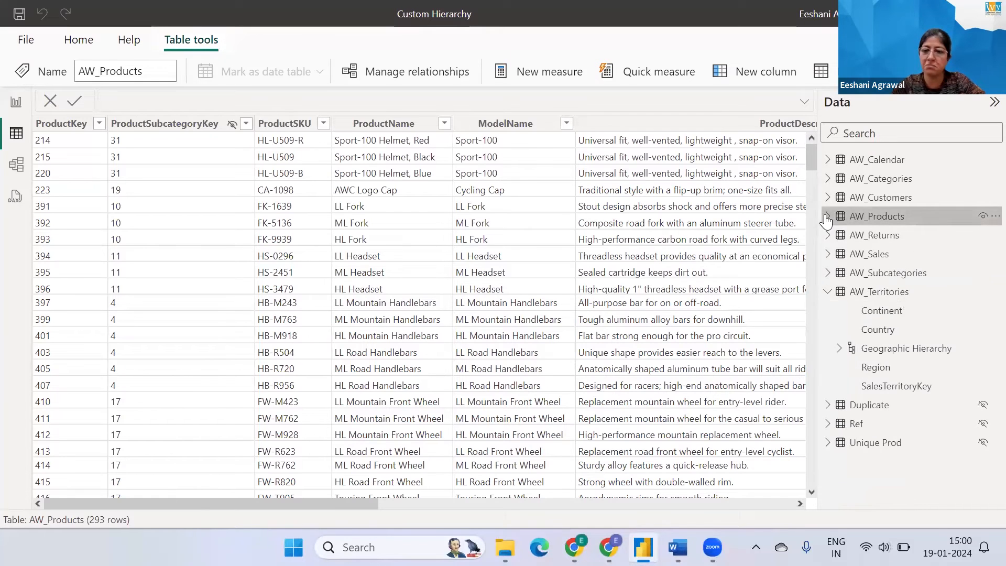
mouse_move(878, 291)
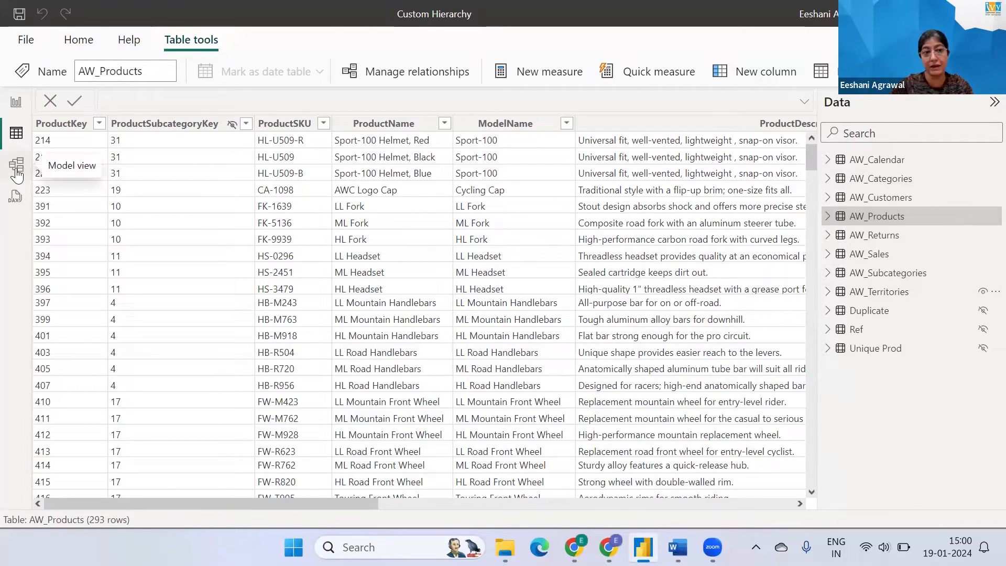
Step: In Model view, bring up the column options for CategoryName in AW_Categories
click(16, 169)
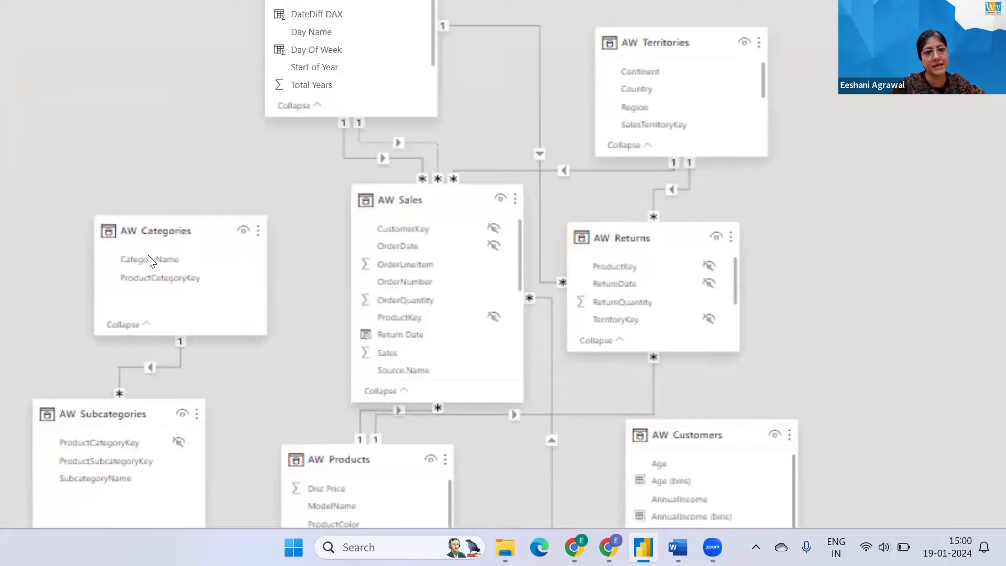
right_click(147, 260)
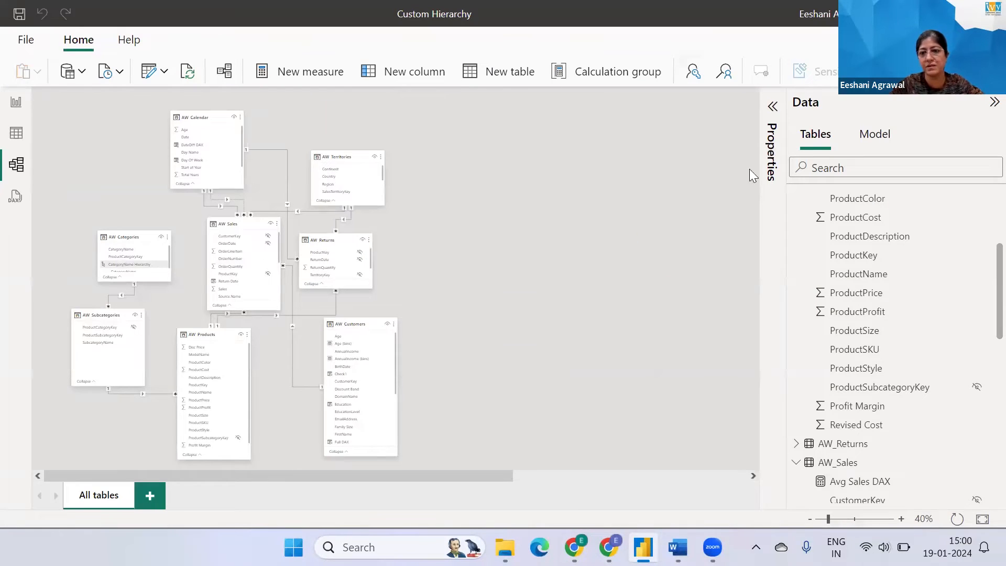
click(773, 105)
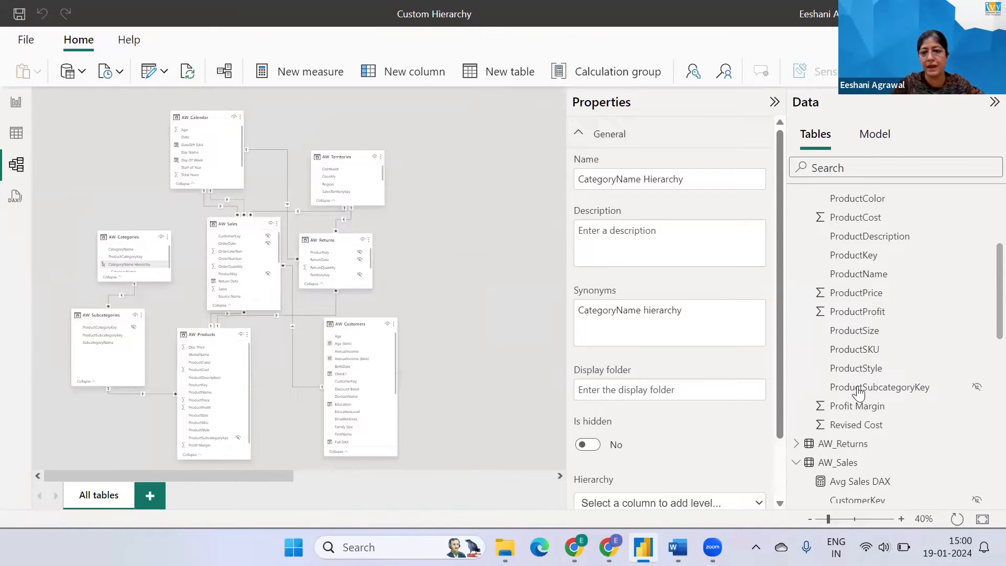
scroll(down, 3)
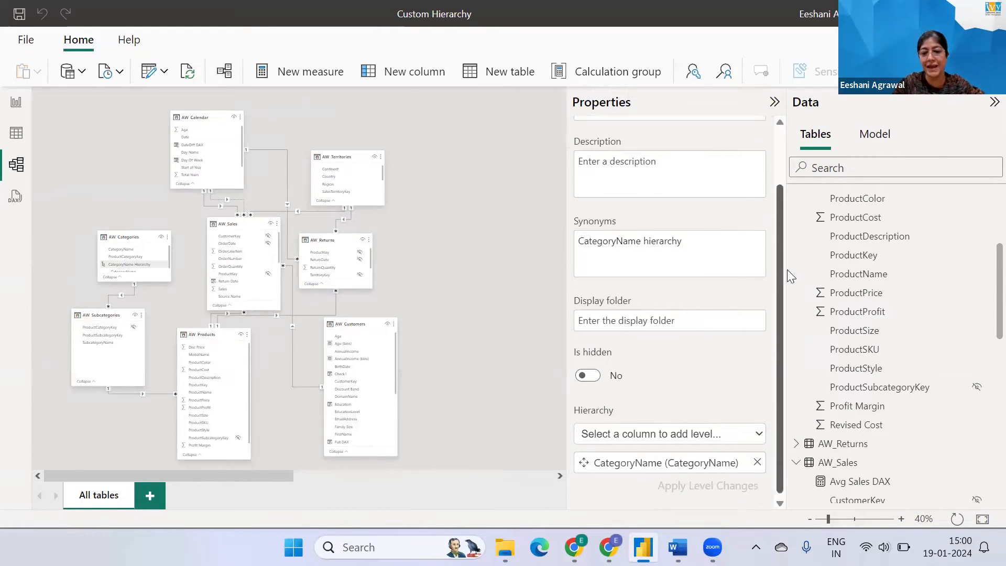
click(668, 430)
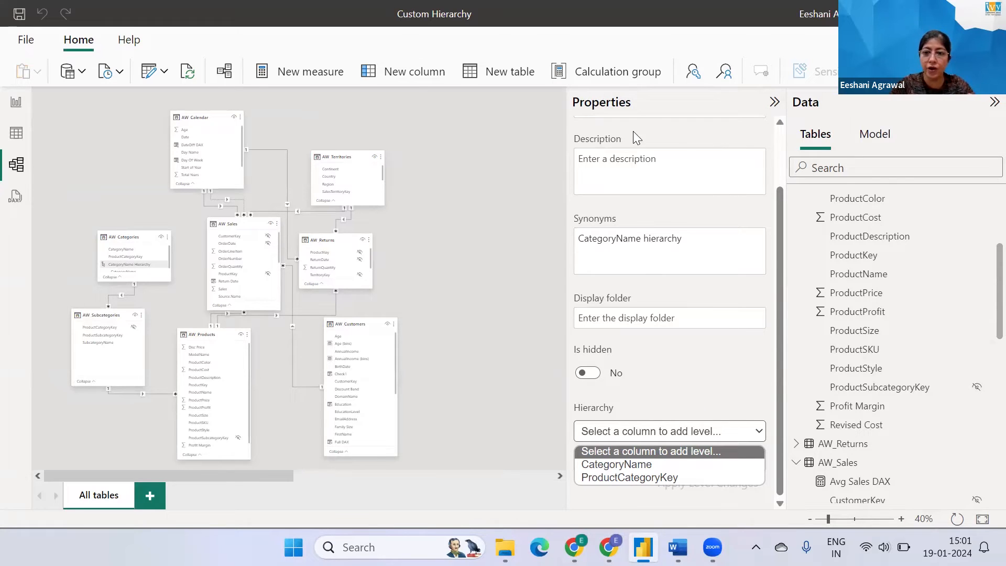
click(773, 101)
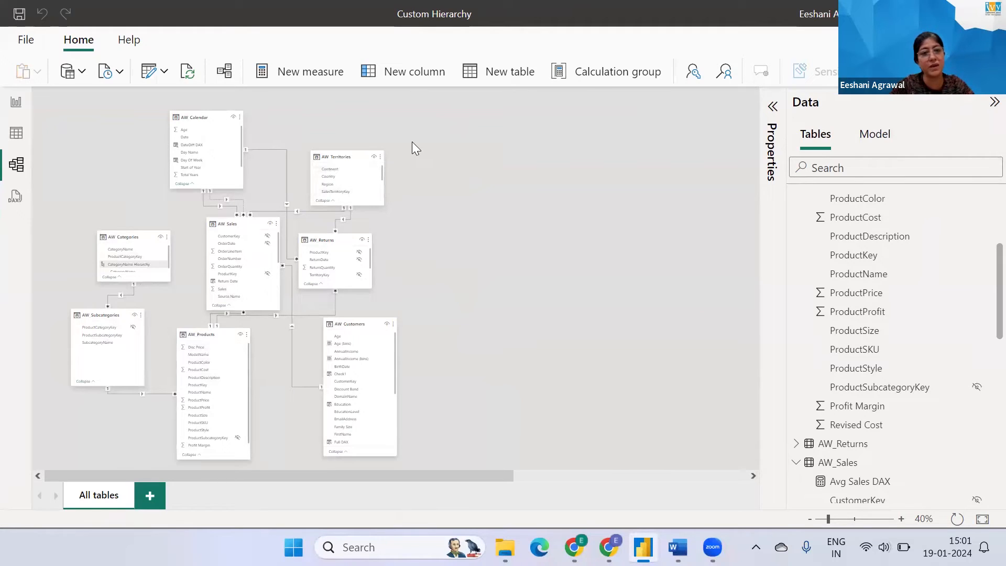
mouse_move(371, 242)
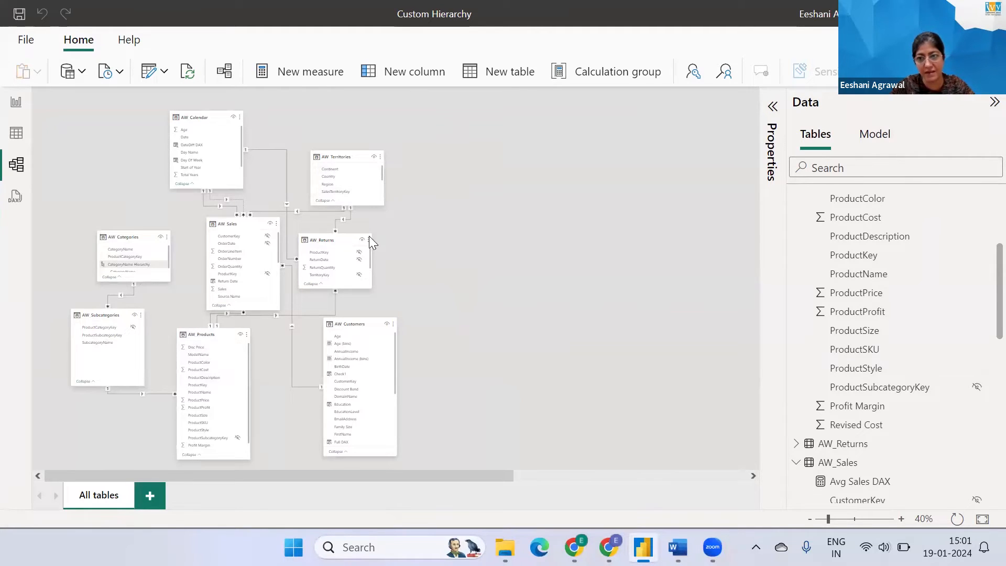
mouse_move(984, 275)
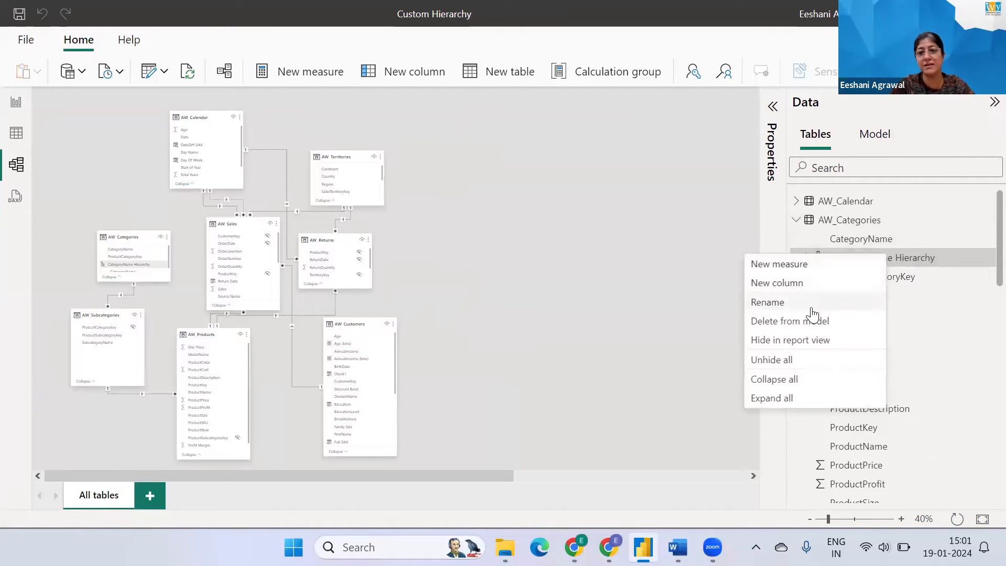
Step: Delete the CategoryName Hierarchy from AW_Categories and confirm the prompt
click(788, 321)
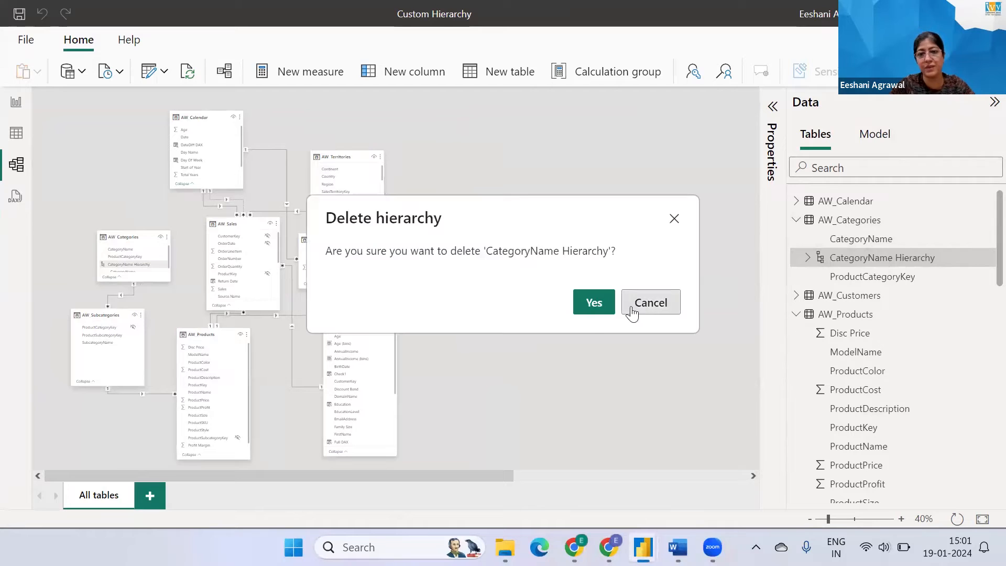
click(649, 302)
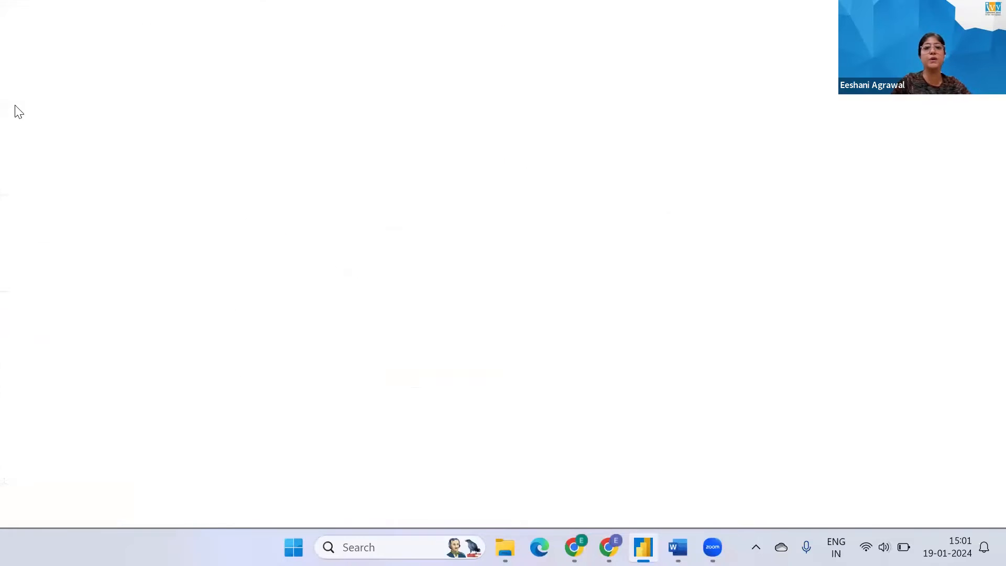
Step: Expand AW_Products in the Data pane and bring up its table actions
click(642, 546)
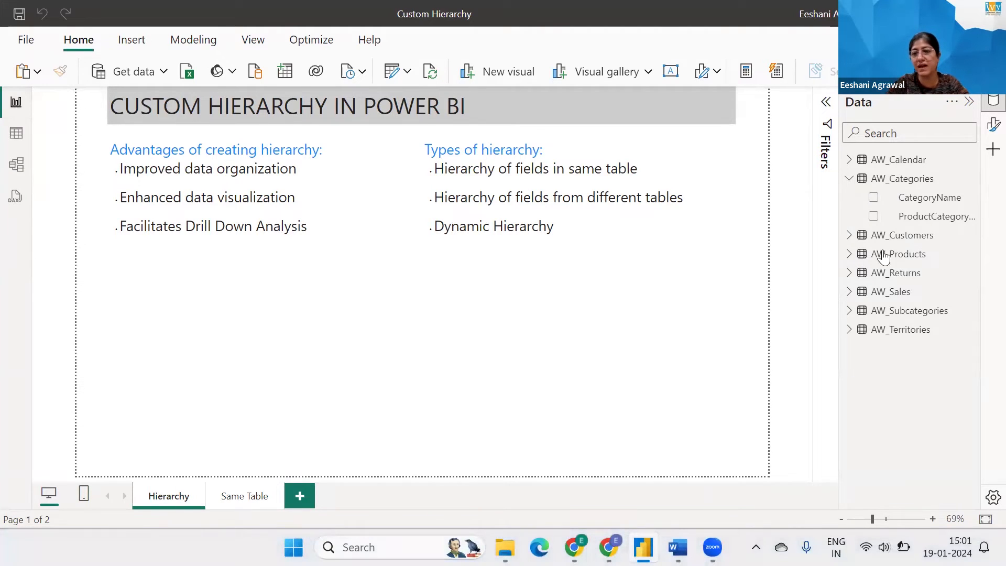
click(898, 253)
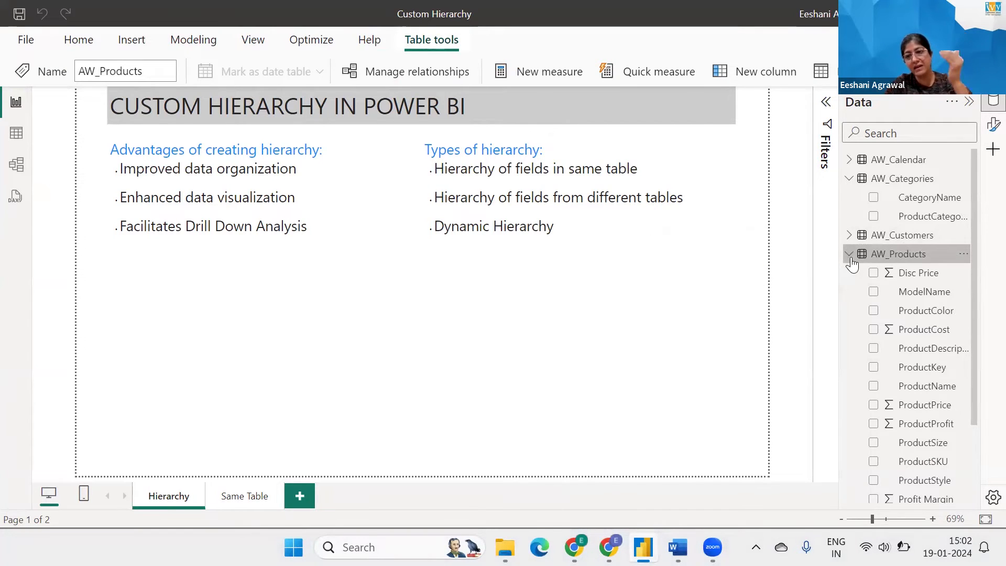
mouse_move(898, 255)
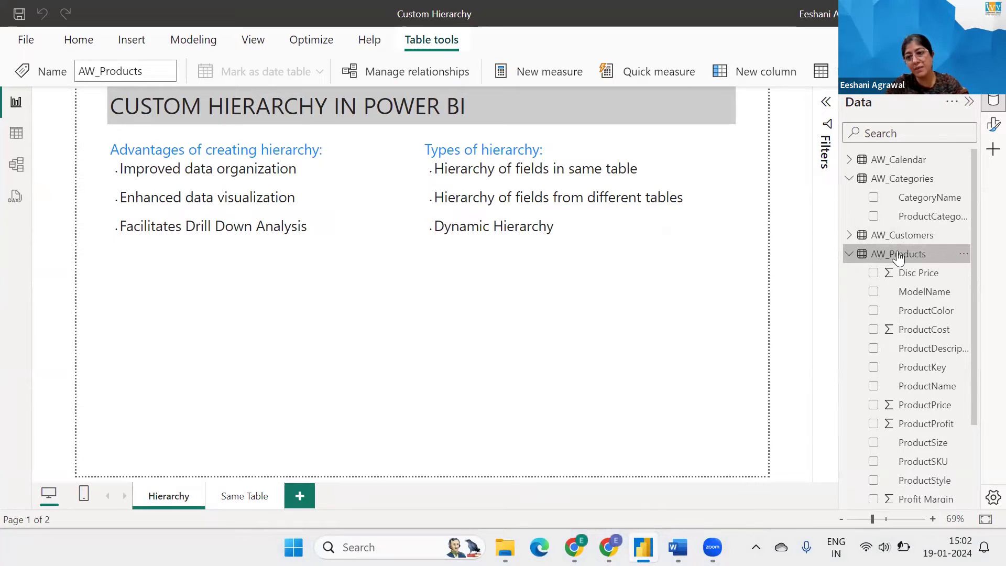
mouse_move(897, 254)
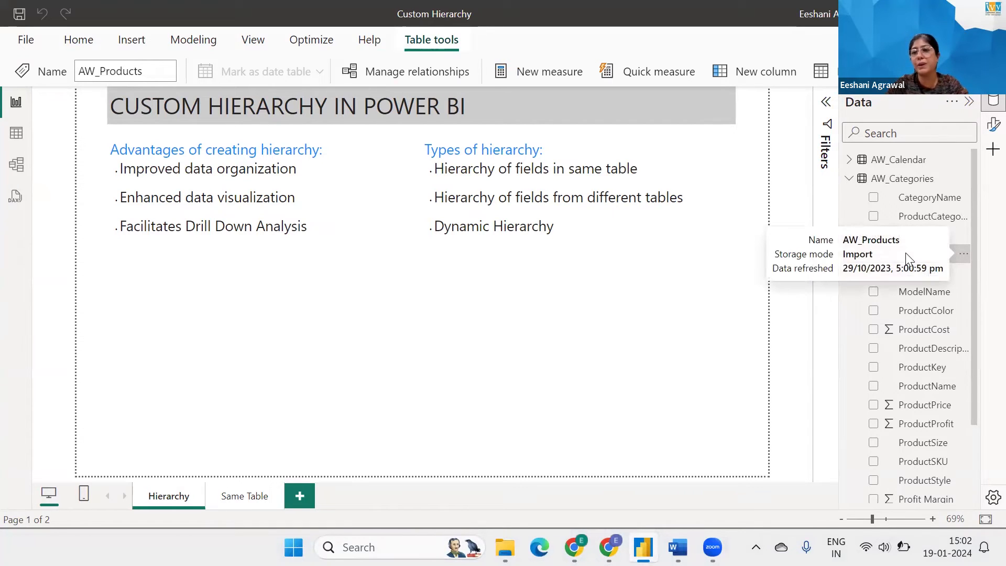
mouse_move(745, 244)
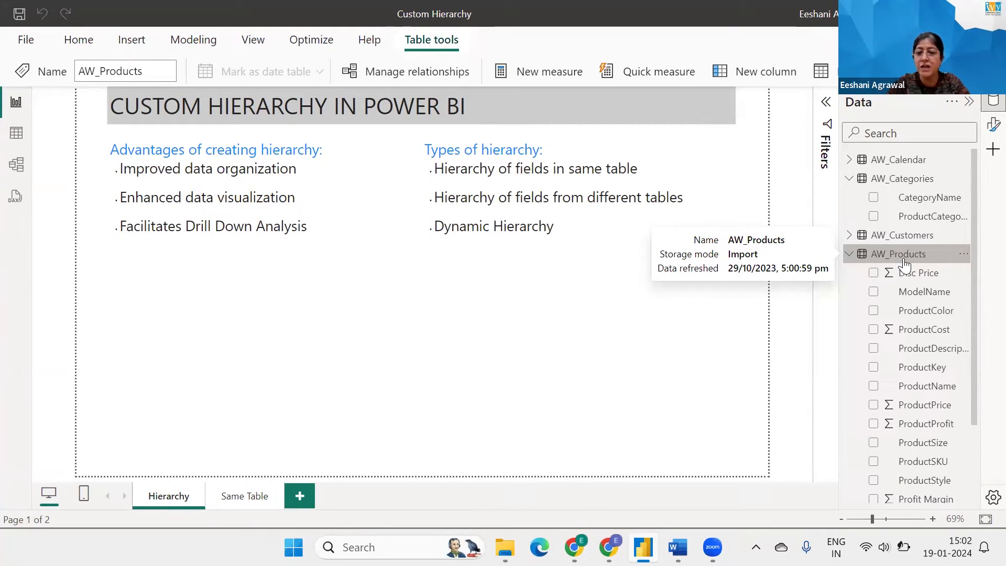
right_click(894, 254)
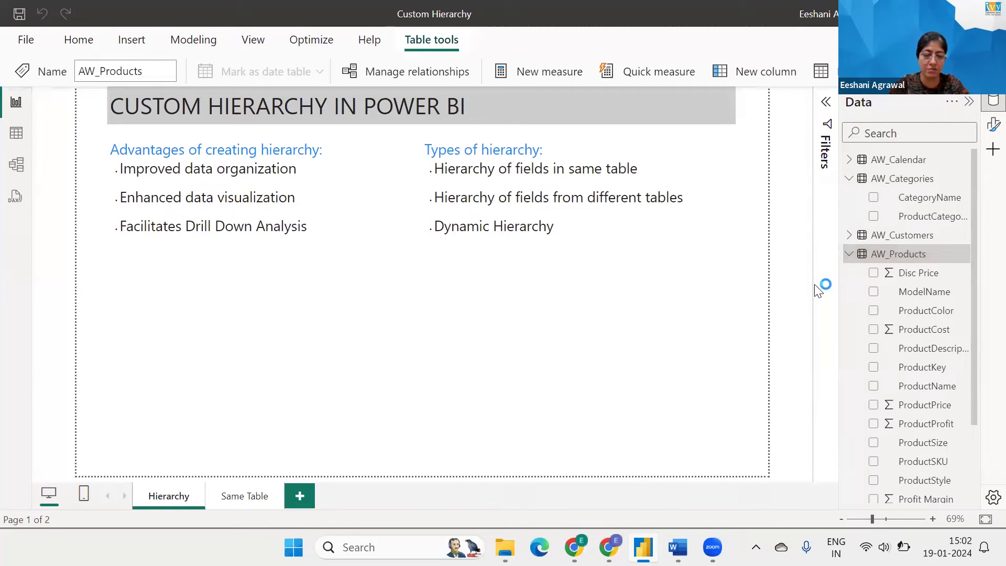
Step: Add column Category Name = RELATED(AW_Categories[CategoryName]) to AW_Products and check it in Table view
click(753, 71)
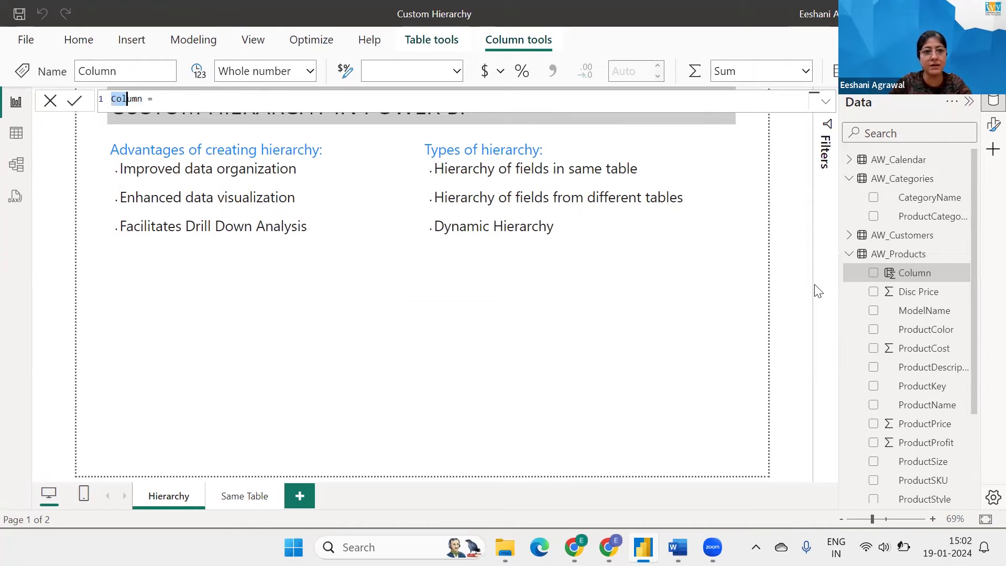
text(Product)
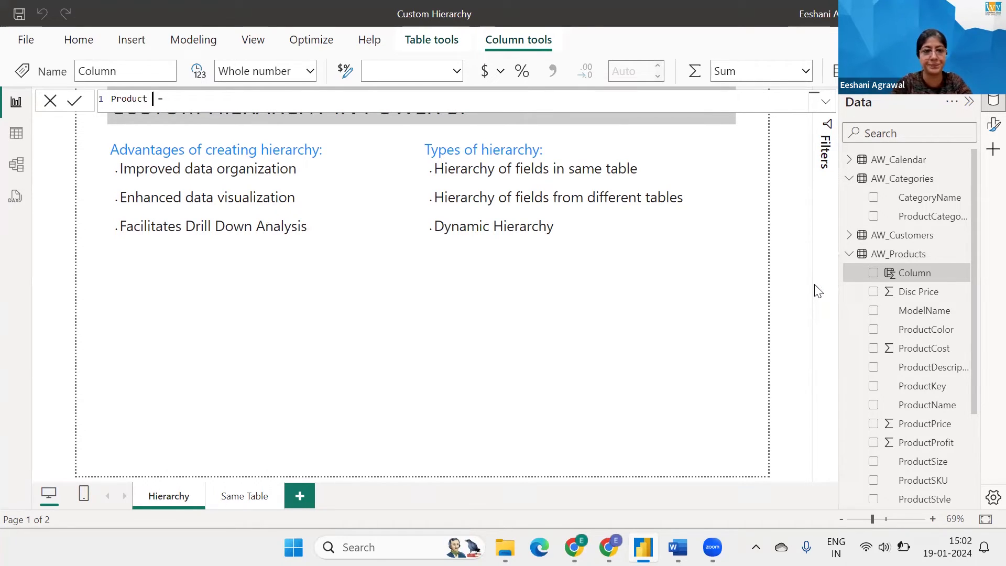
key(Backspace)
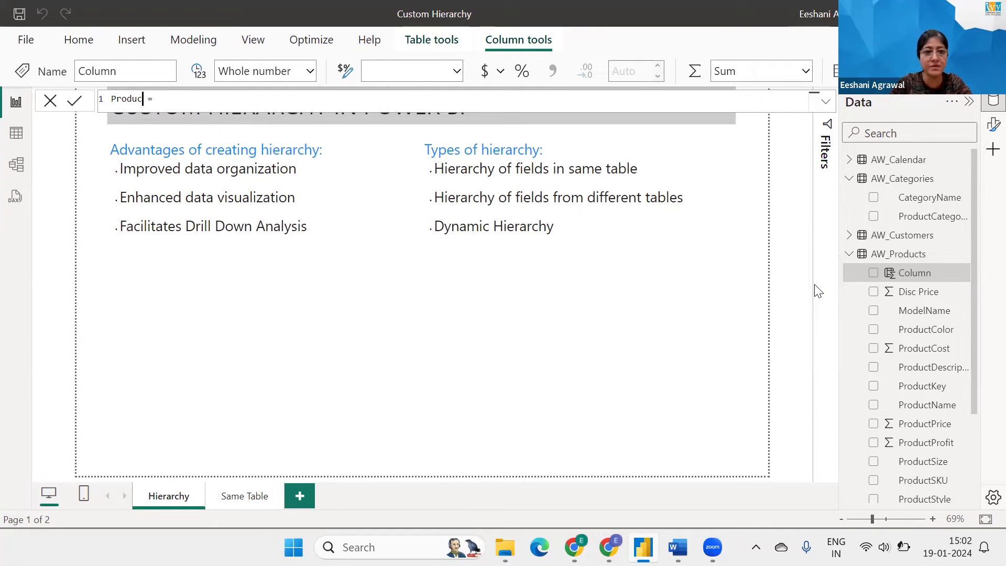
text(Category Name =)
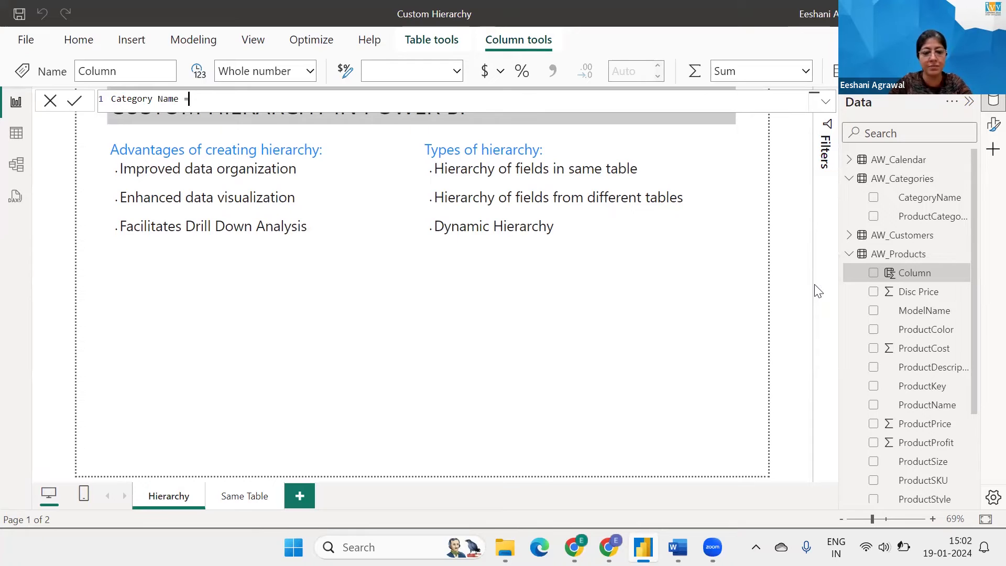
text(RELATED()
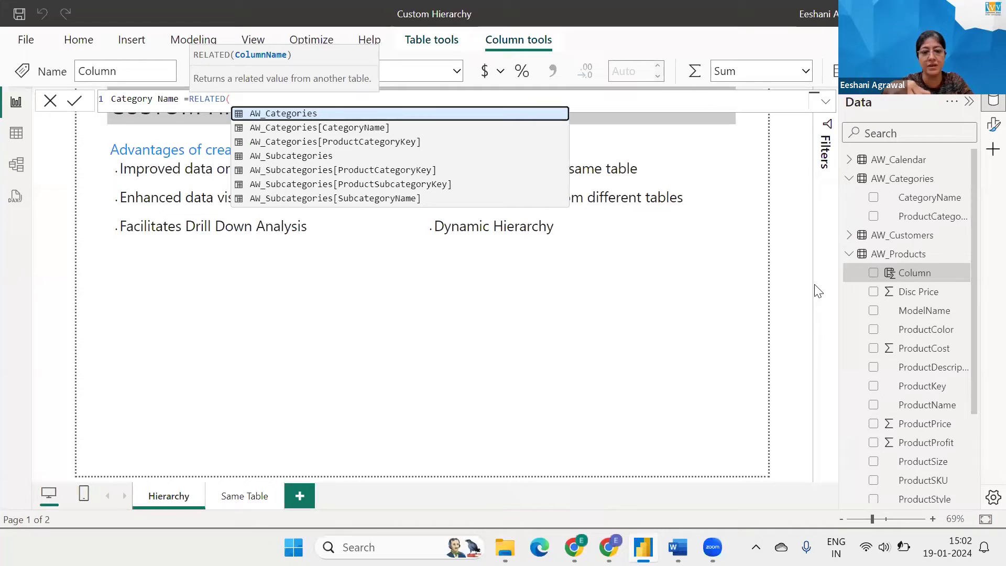
text(cate)
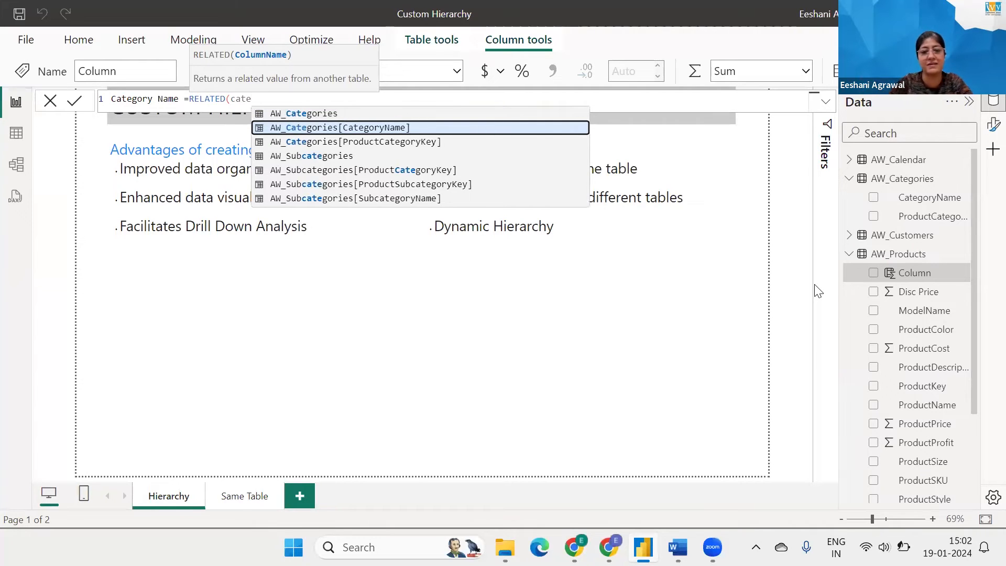
click(337, 127)
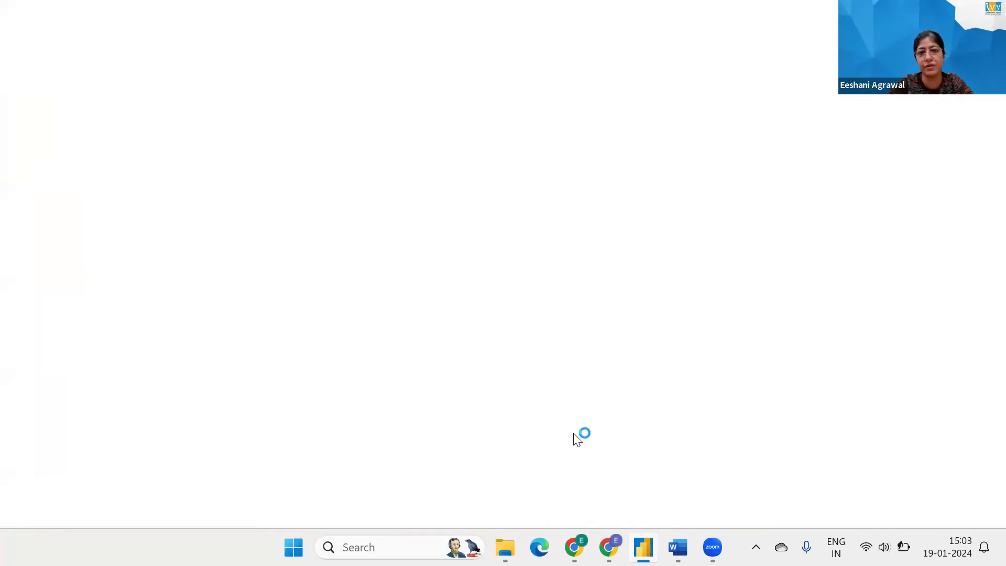
click(642, 547)
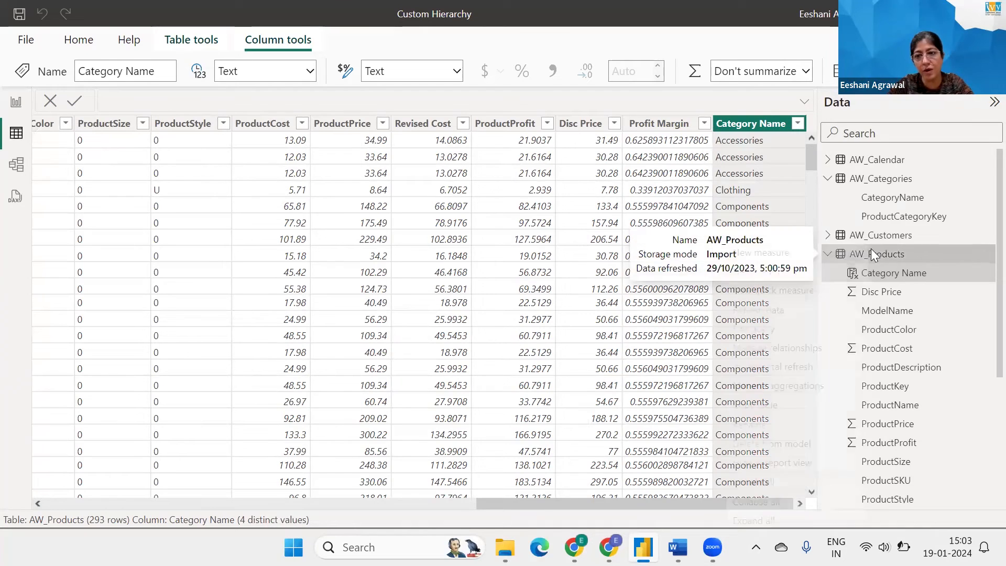
mouse_move(782, 282)
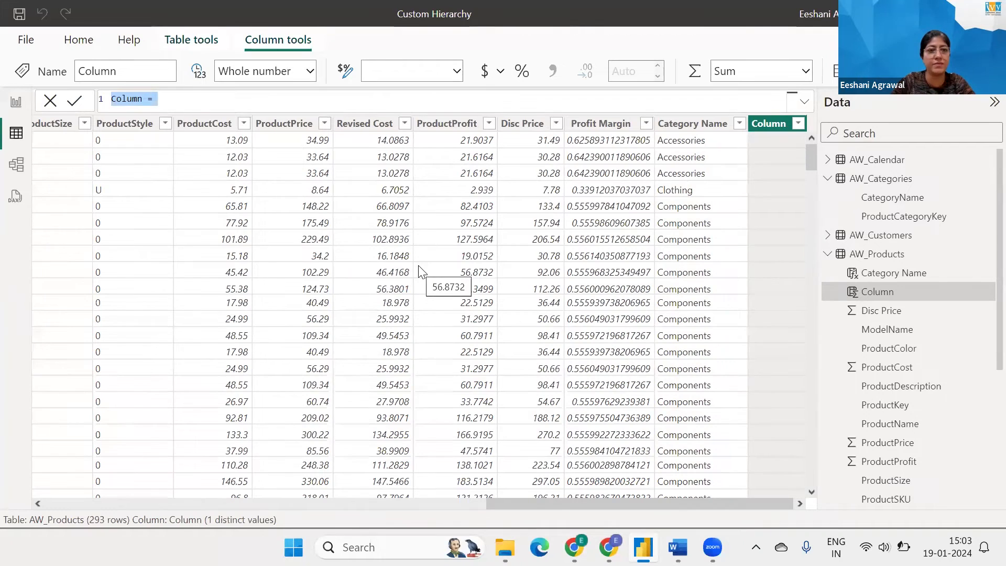
Step: Add column Sub-Cat = RELATED(AW_Subcategories[SubcategoryName]) to AW_Products and commit it
text(Sub-Cat =)
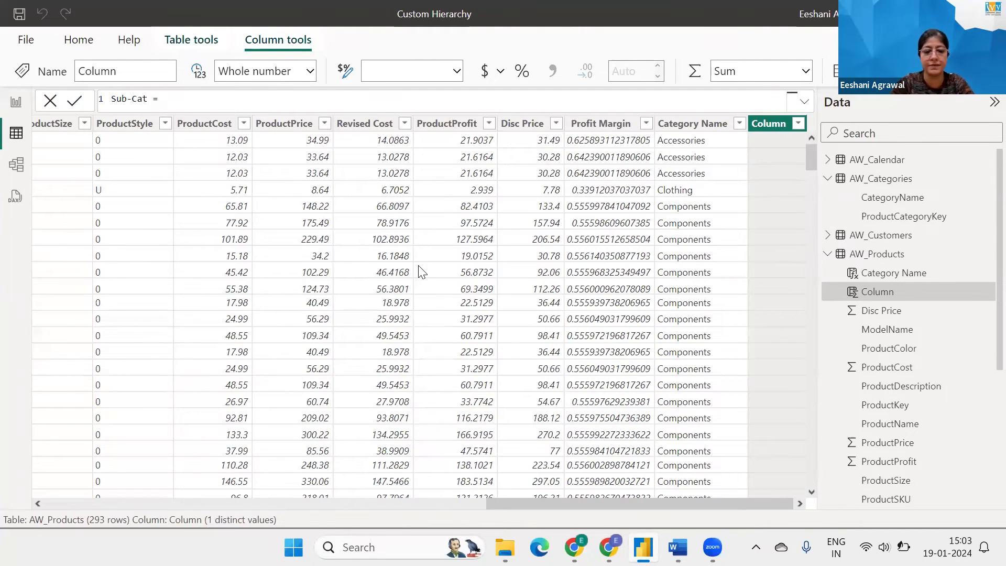
text(RELATED(s)
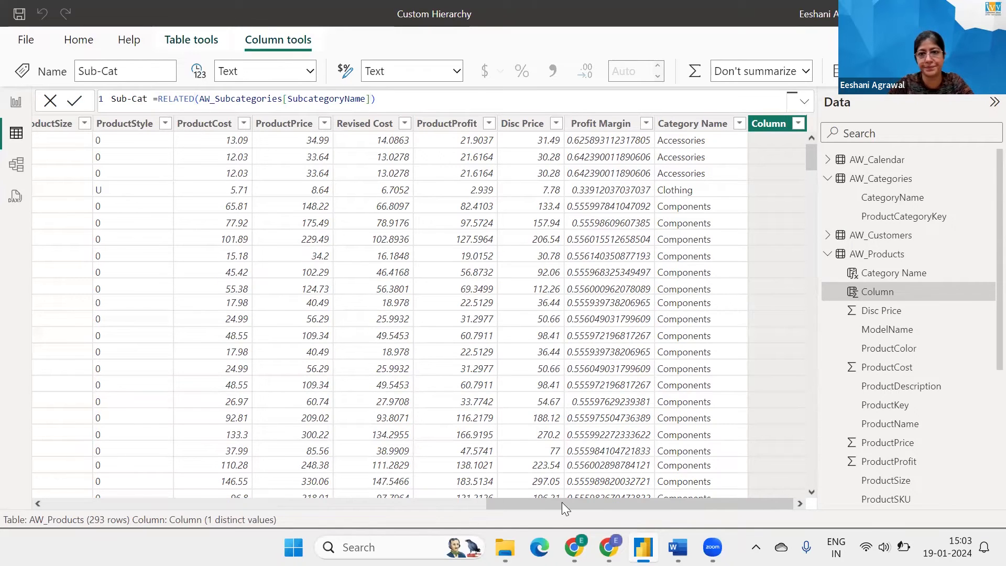
click(75, 101)
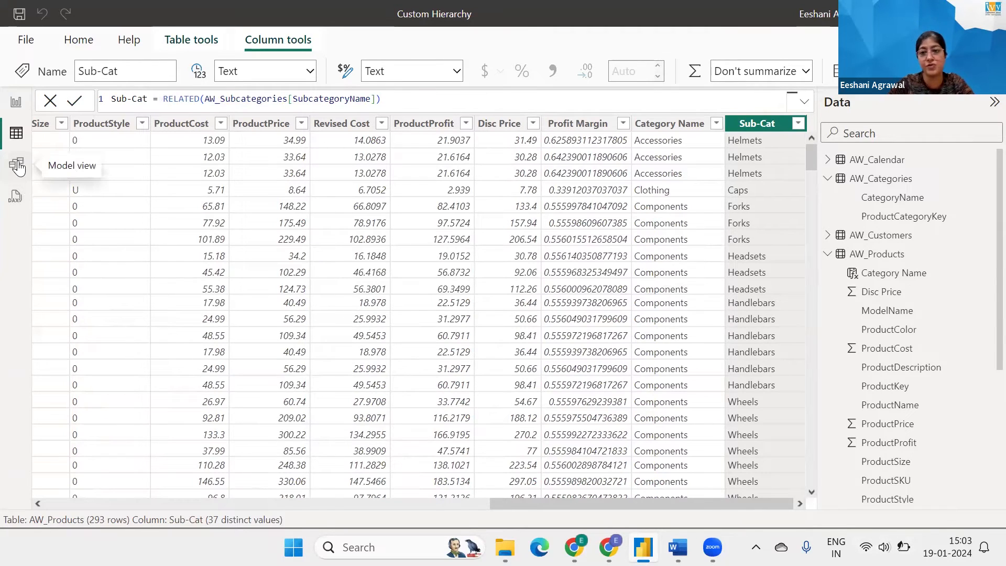
Step: Create a CategoryName Hierarchy in AW_Categories via Model view, then choose to delete it
click(17, 164)
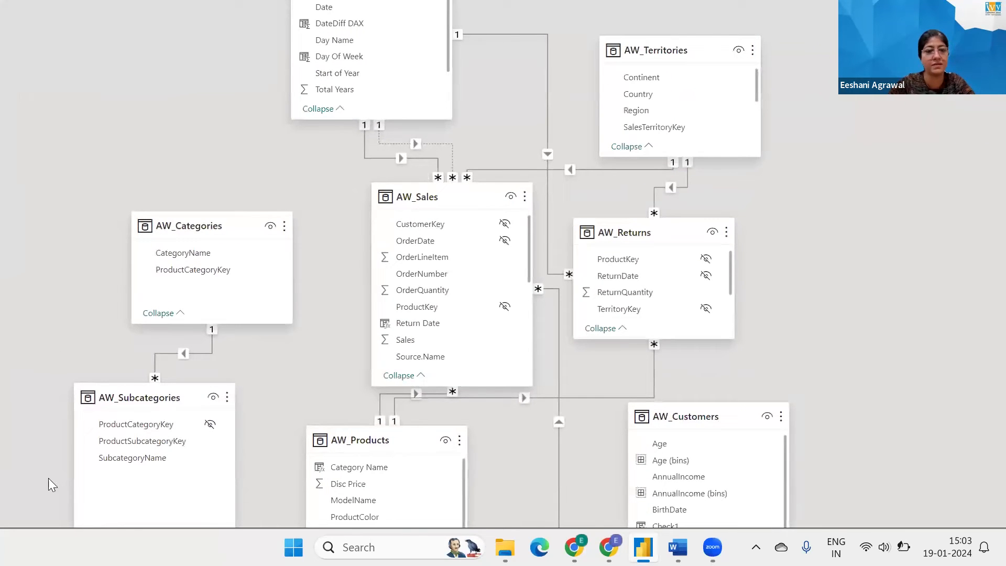
mouse_move(190, 225)
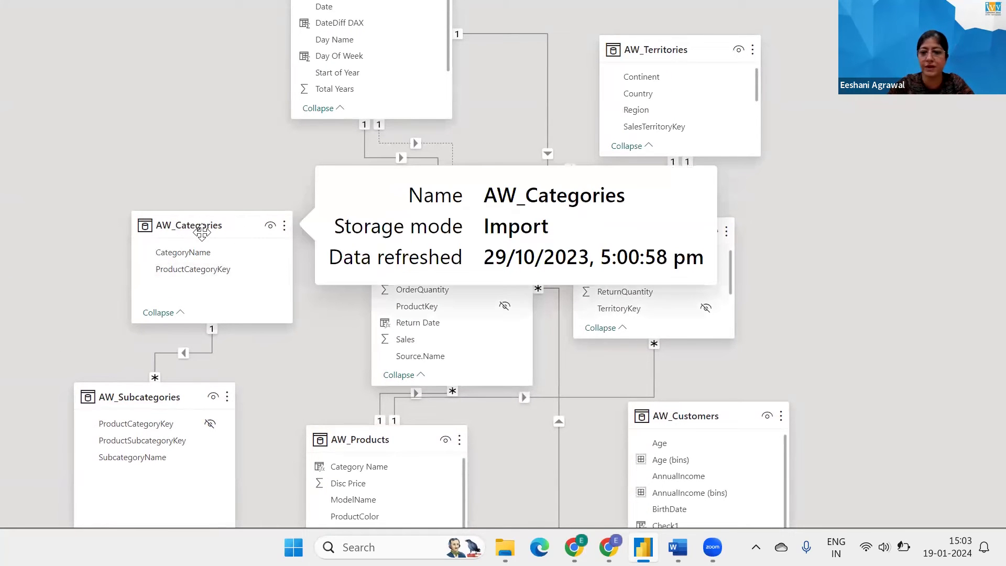
right_click(182, 252)
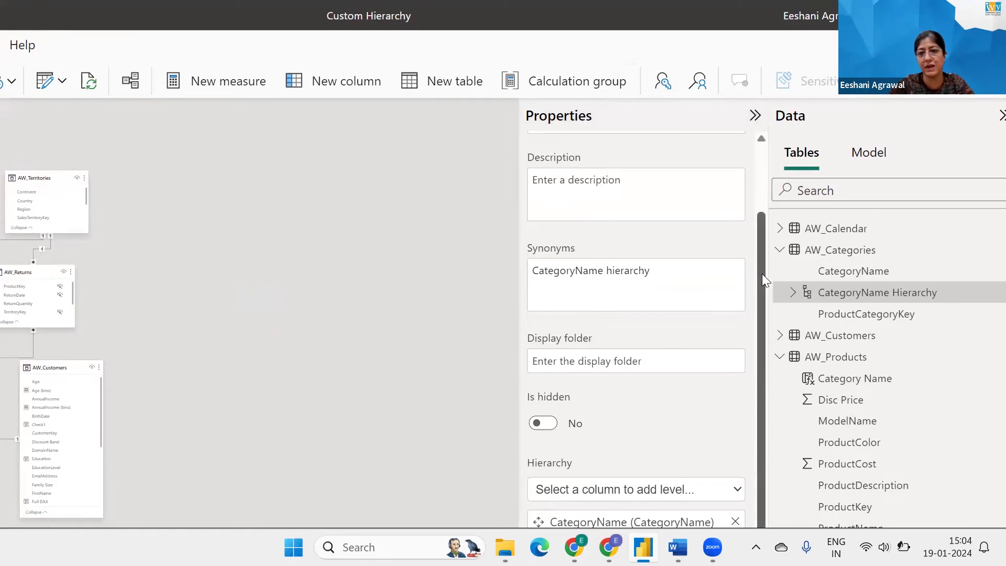
mouse_move(753, 402)
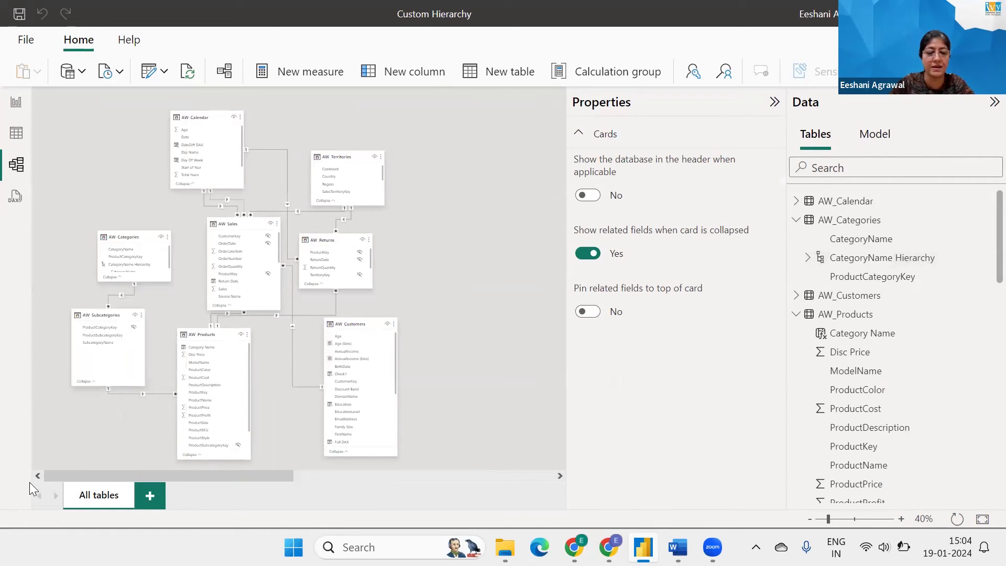
mouse_move(374, 113)
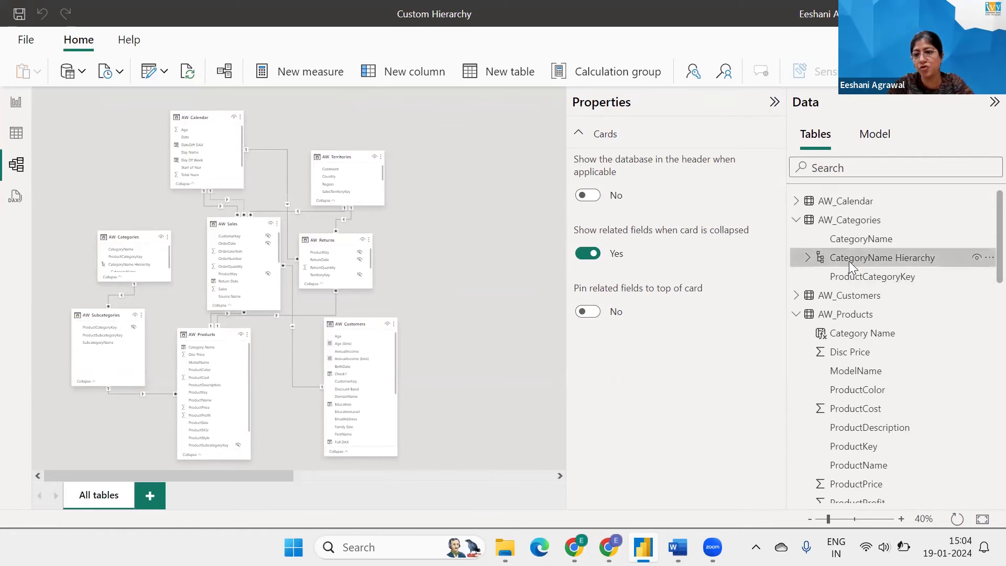
right_click(884, 257)
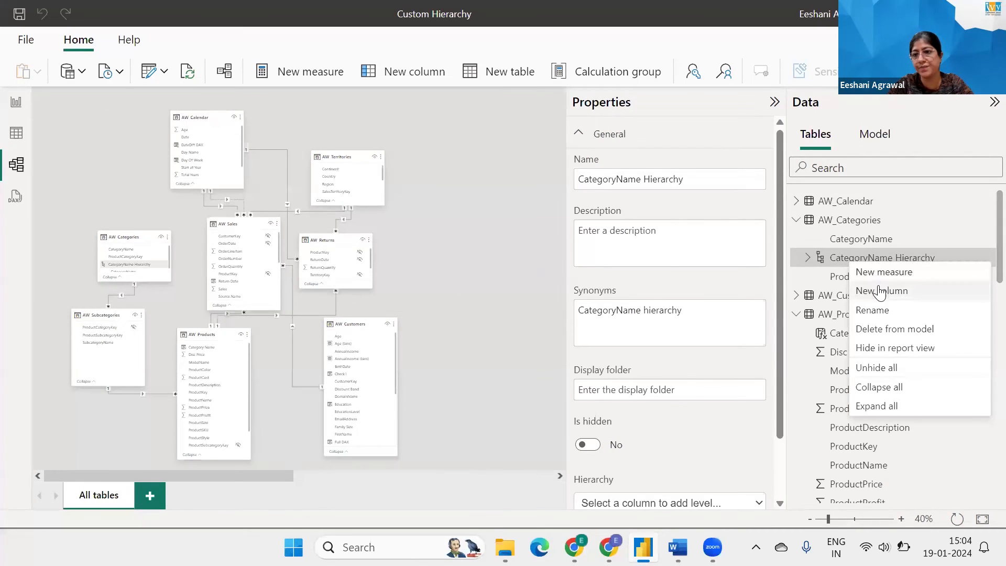
click(893, 328)
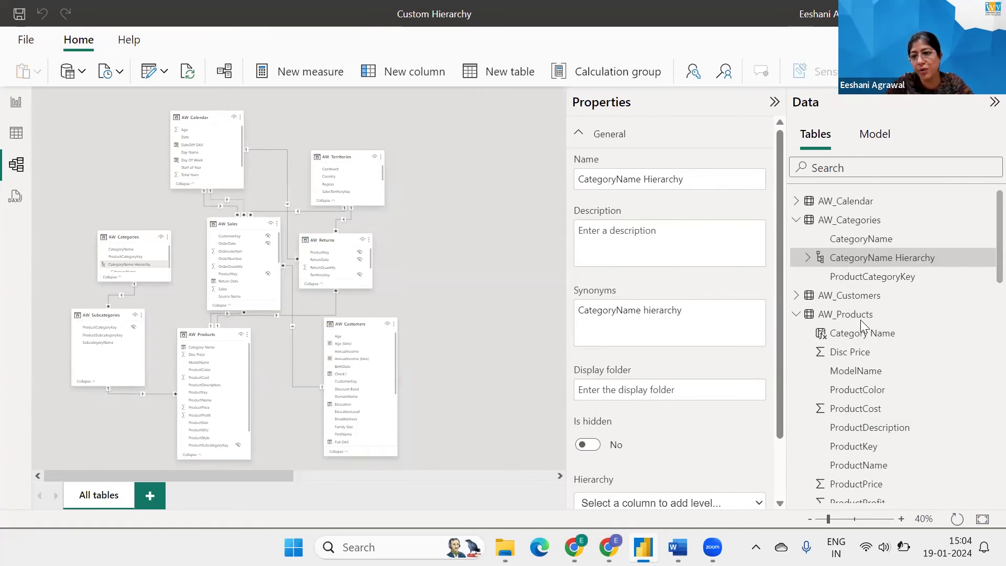
Step: Confirm removing the old hierarchy and create a hierarchy from AW_Products' Category Name column
click(849, 219)
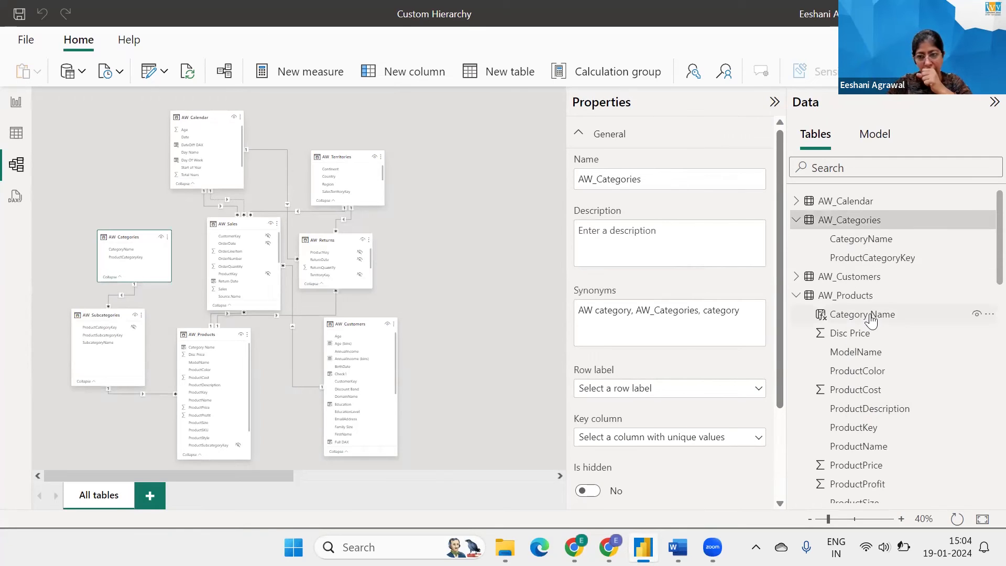
right_click(861, 313)
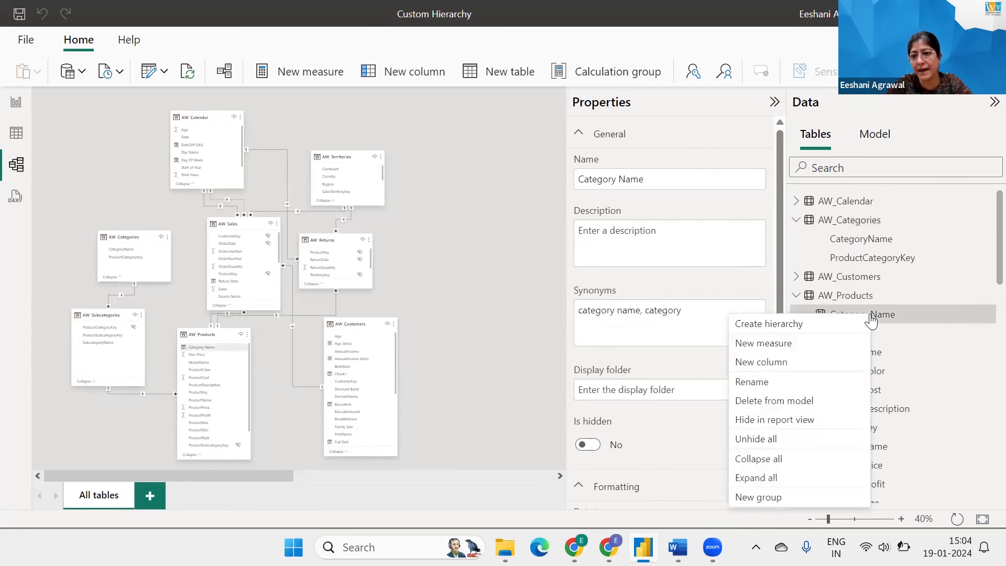
click(762, 361)
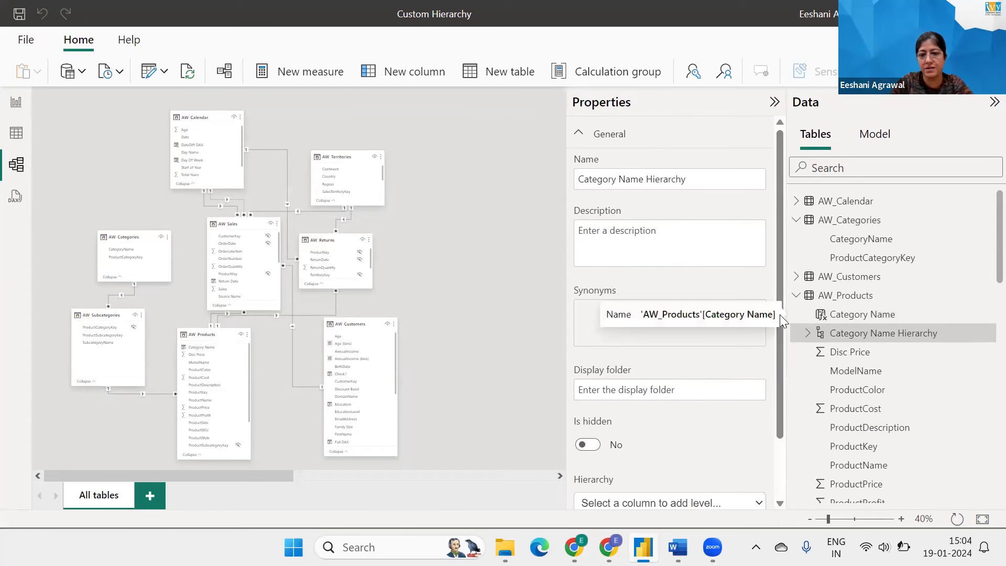
Step: Add Sub-Cat and ProductName as levels, apply the changes, and expand the new hierarchy
scroll(down, 3)
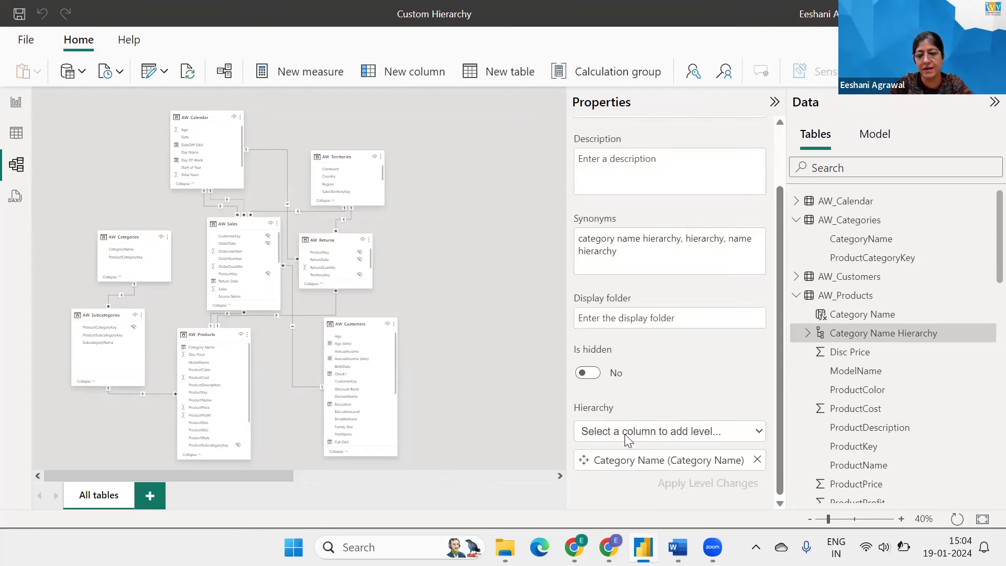
click(669, 430)
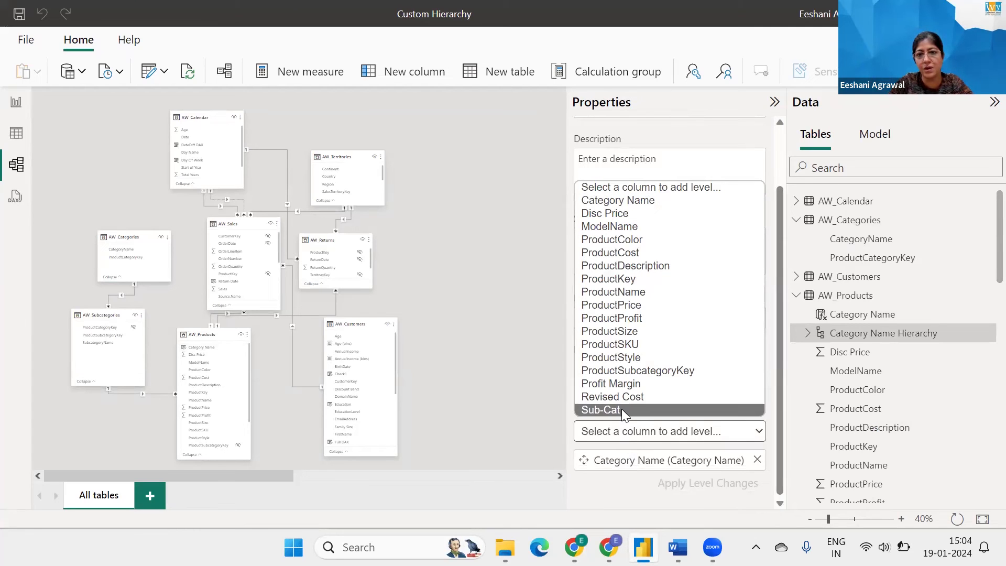
click(599, 410)
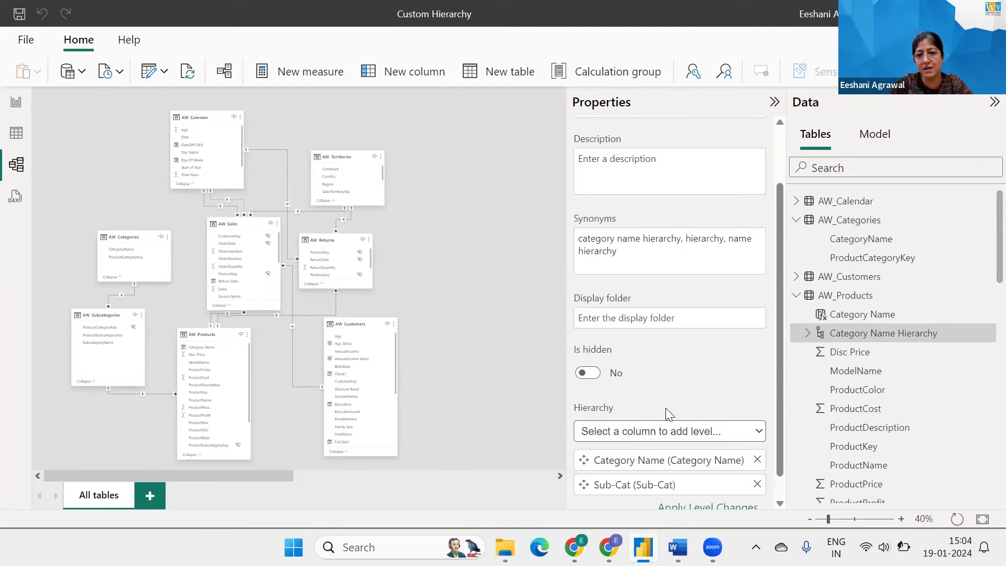
click(665, 431)
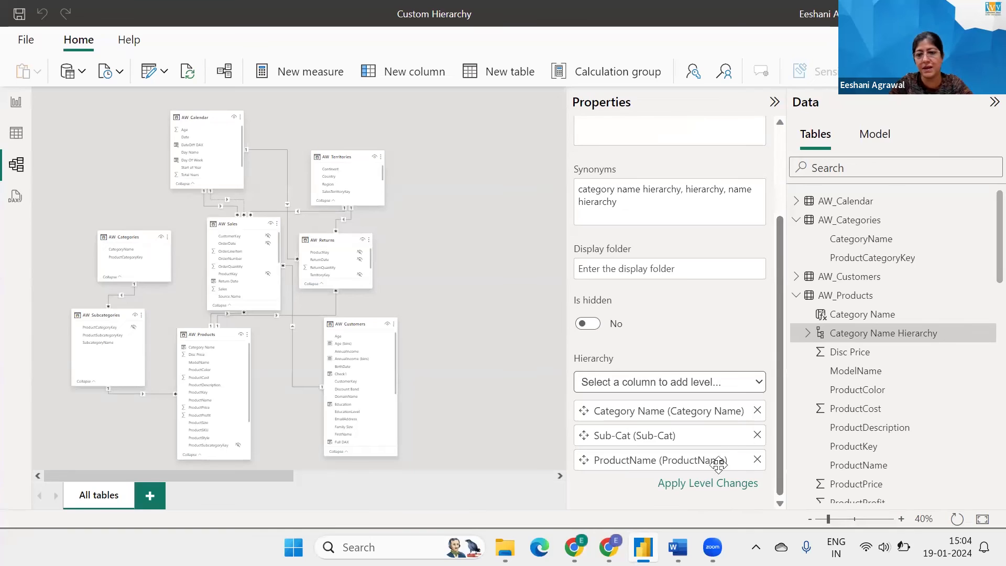
click(707, 482)
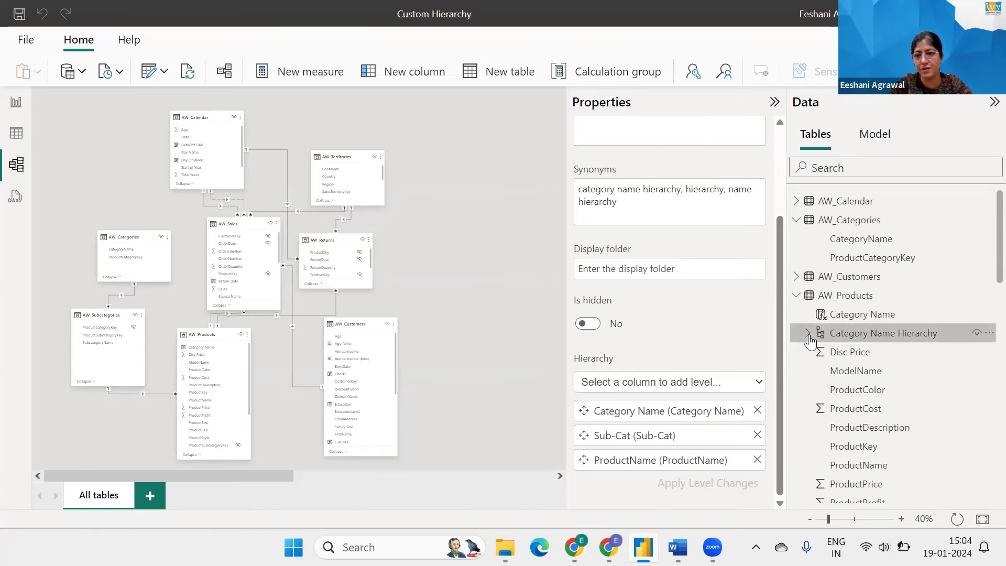
click(810, 333)
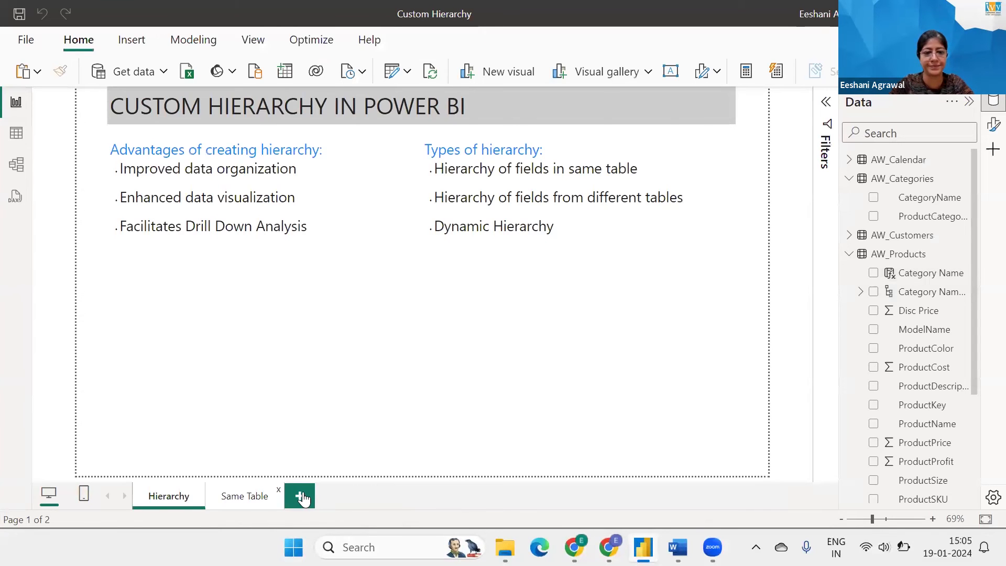
Step: Add a new report page and insert a Matrix visual from the visual gallery
click(300, 495)
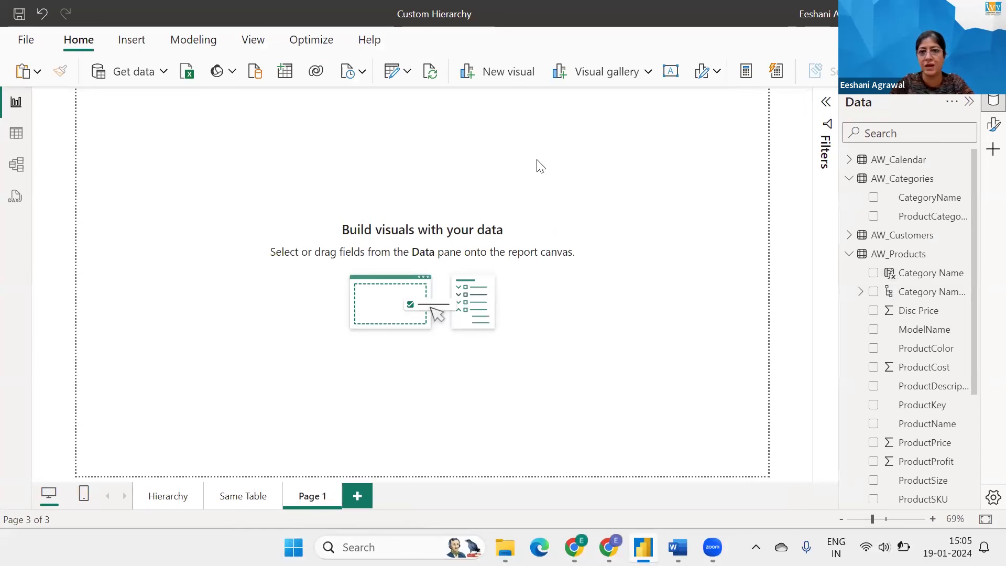
click(604, 71)
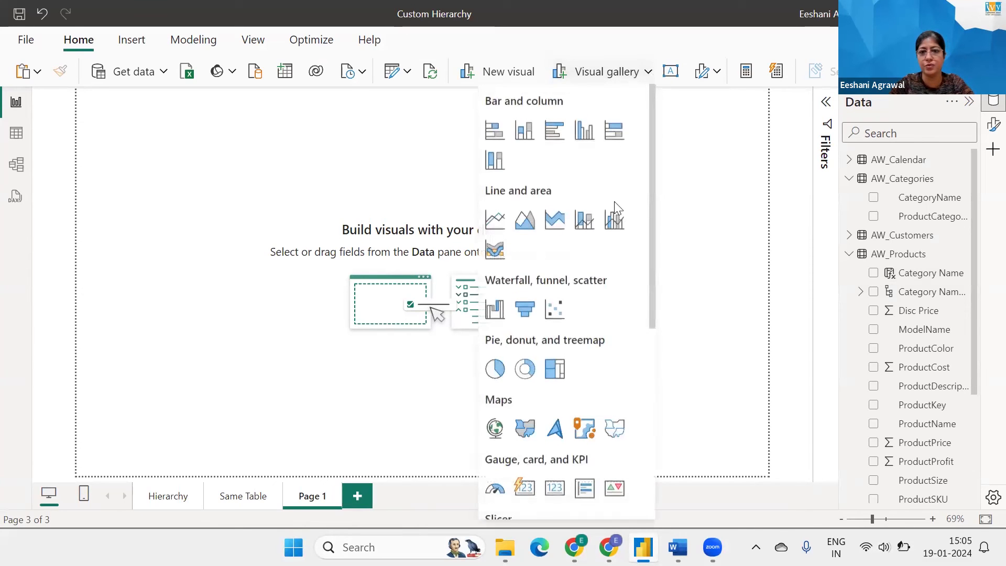
scroll(down, 3)
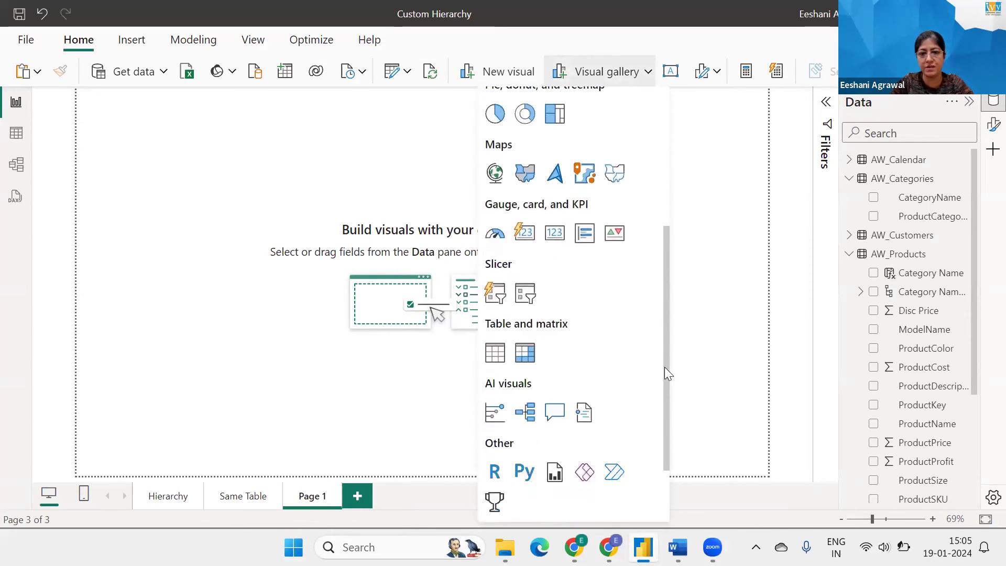
click(494, 352)
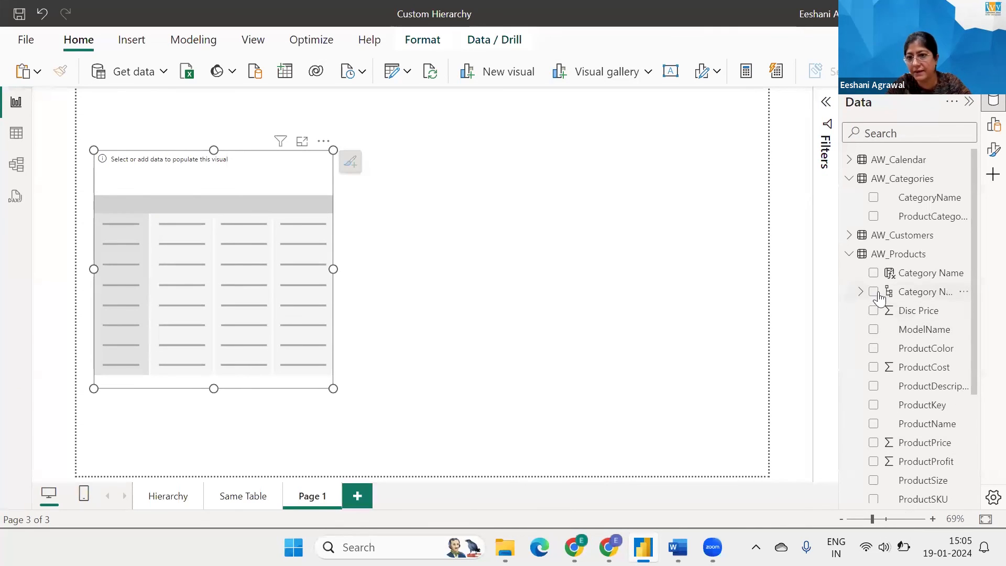
Step: Put the Category Name Hierarchy on the matrix rows with Total Qty as values (total 84,174)
click(872, 291)
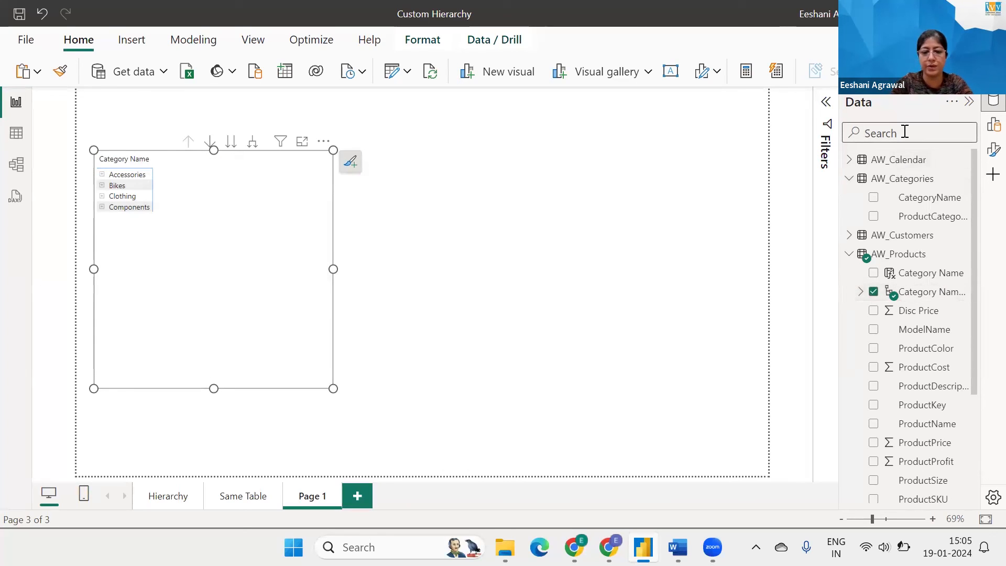
text(tota)
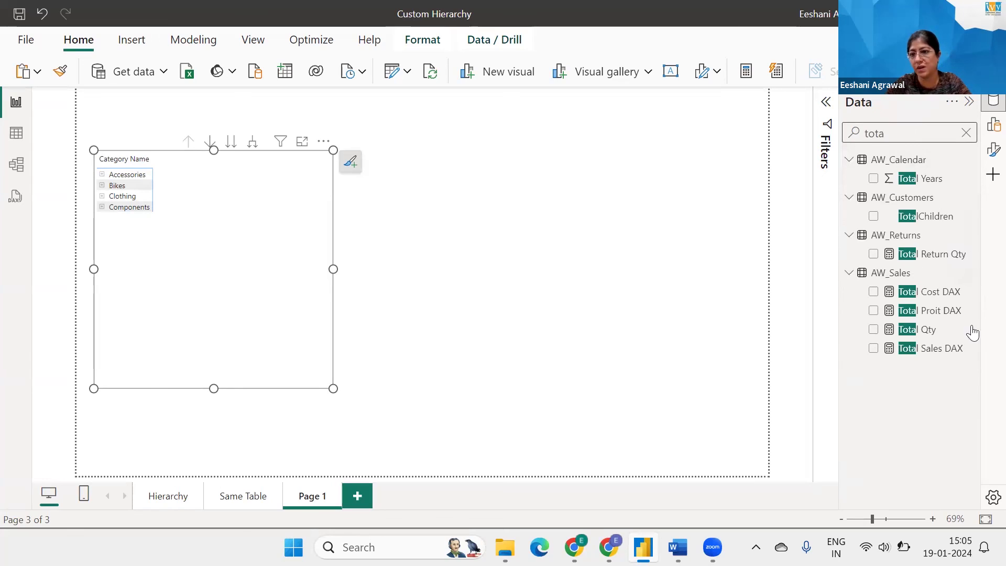
click(872, 328)
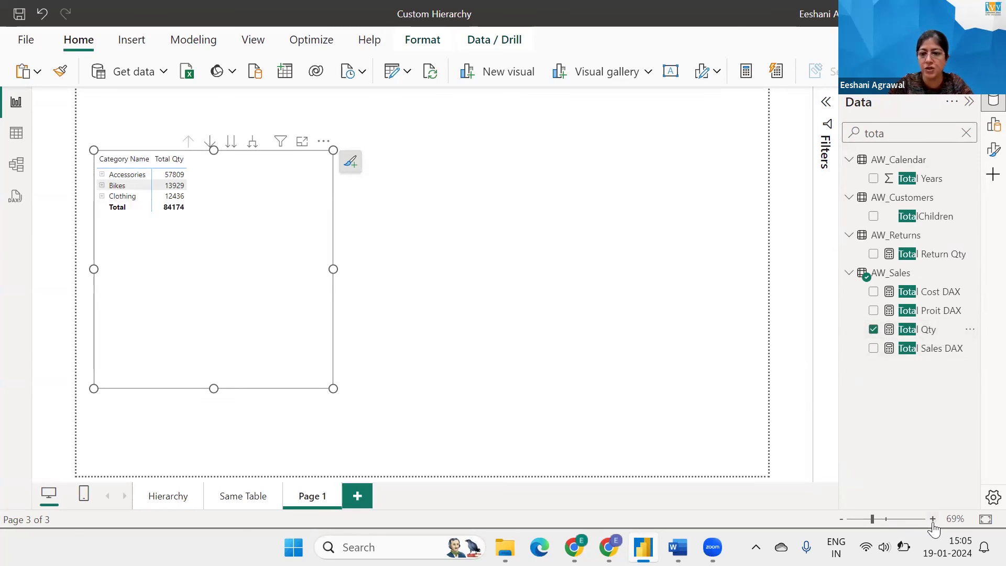
Step: Expand the matrix down two levels to show subcategories and product names with Total Qty, still totalling 84,174
click(934, 519)
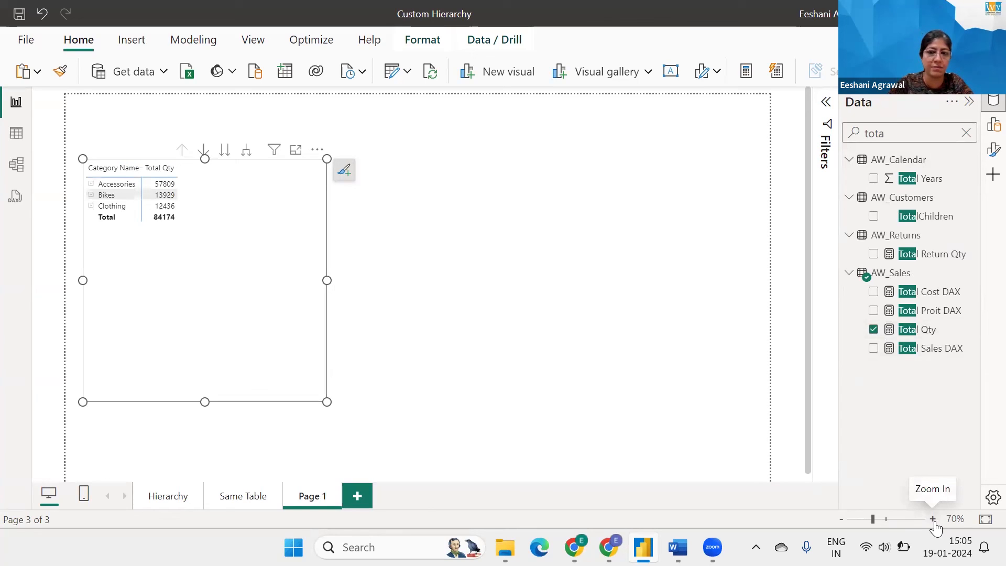
click(932, 519)
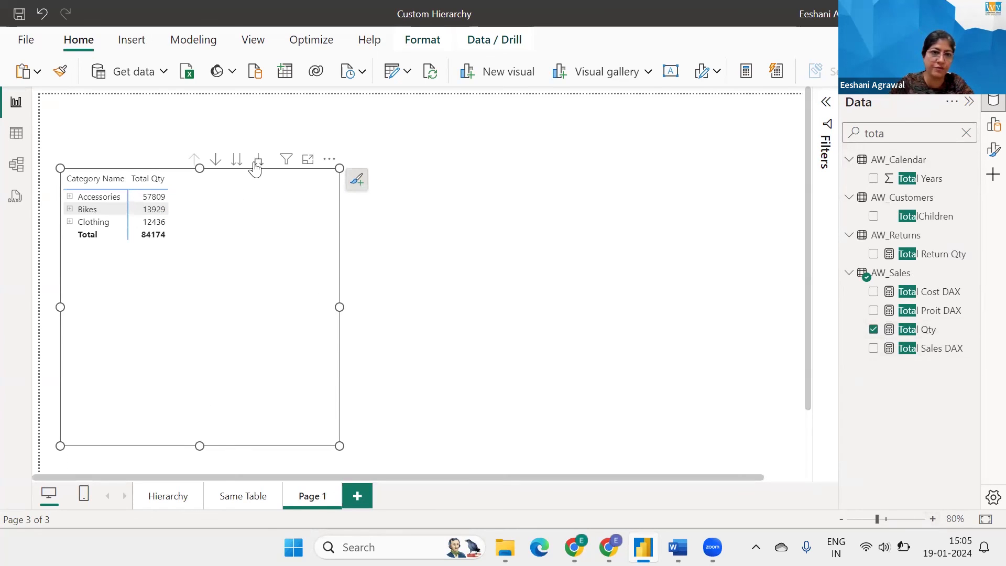
click(258, 158)
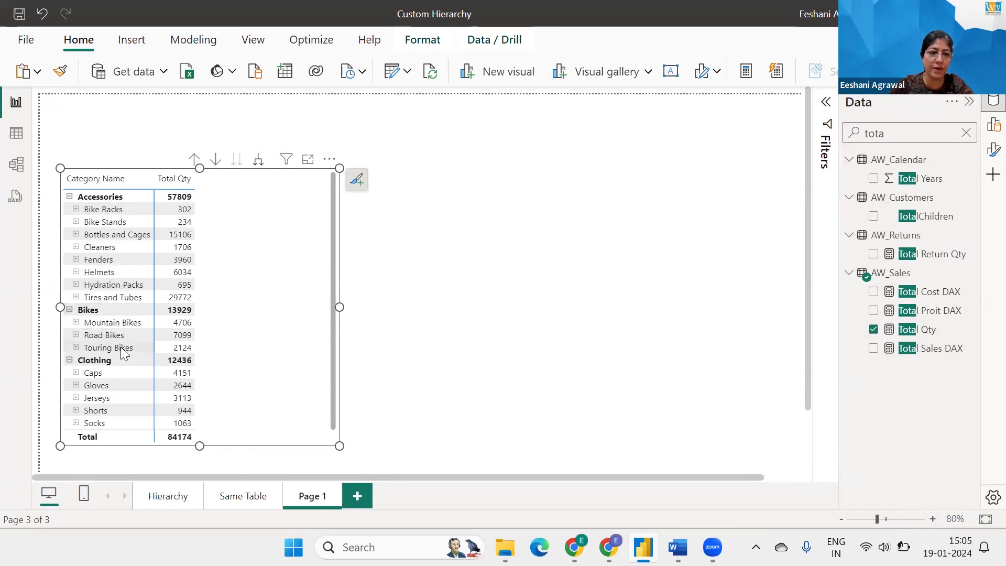
mouse_move(258, 159)
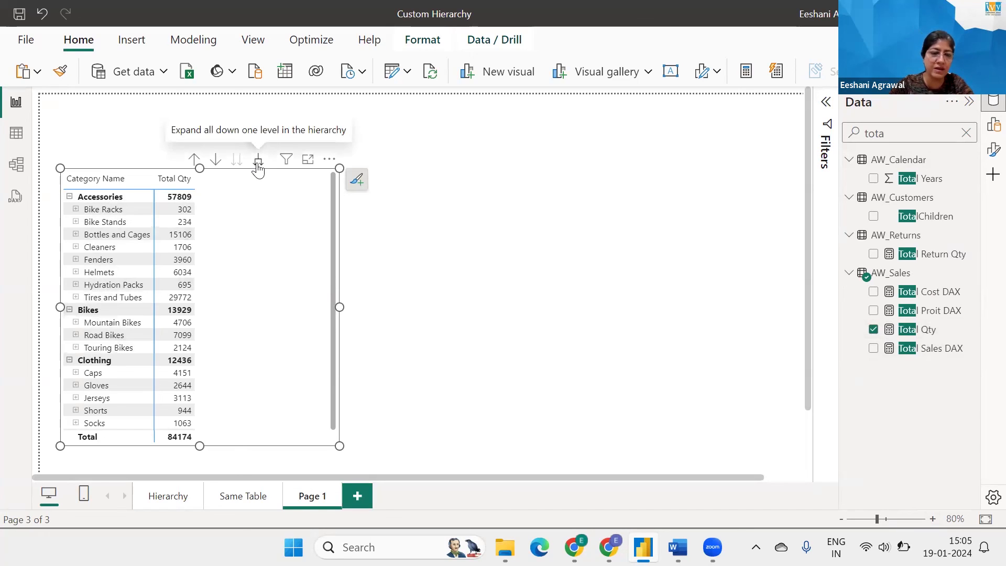
click(258, 160)
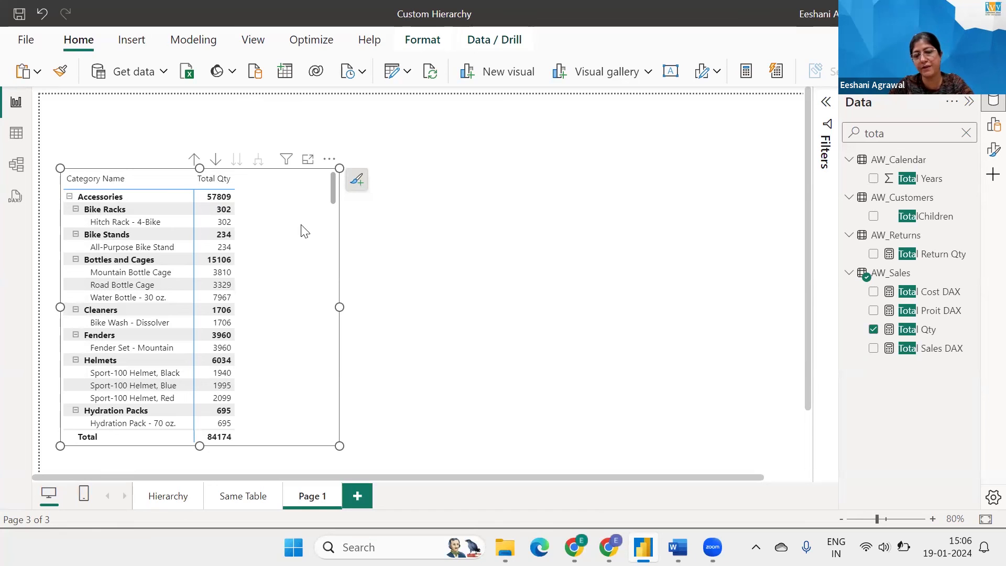
mouse_move(682, 81)
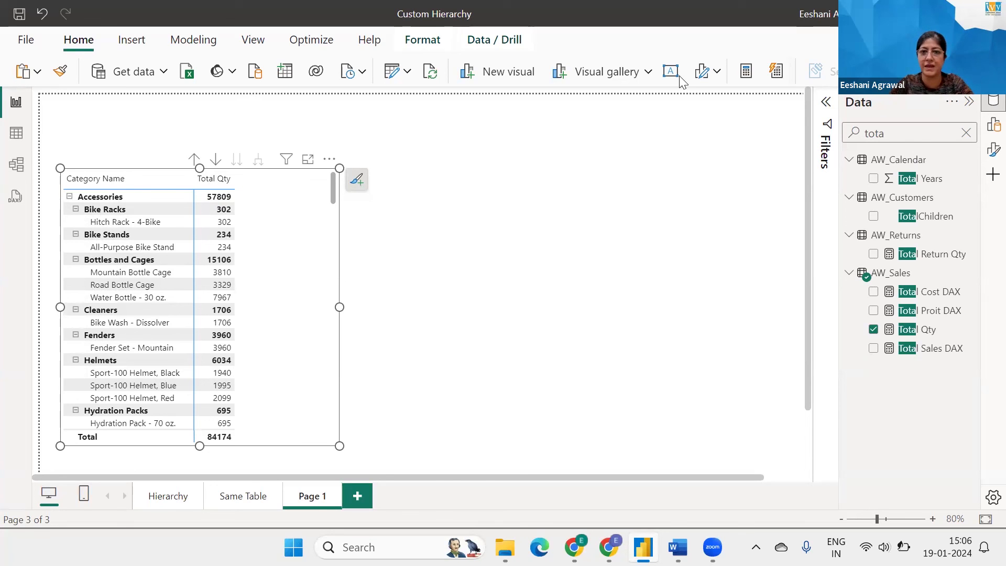